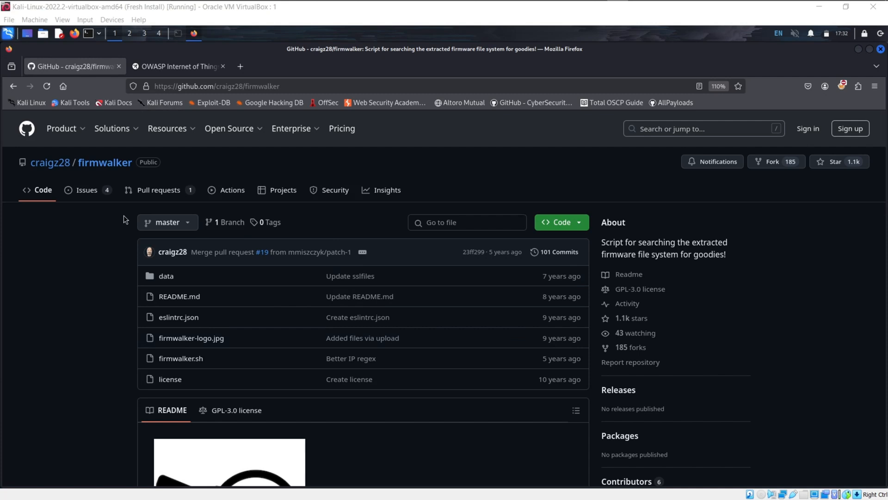
- Scroll the firmwalker README from the feature list down to the Usage section
scroll(down, 3)
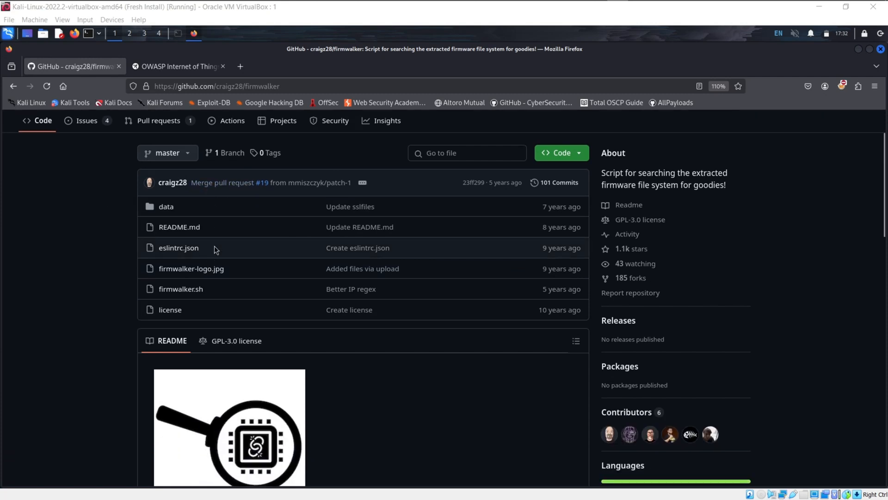
scroll(down, 3)
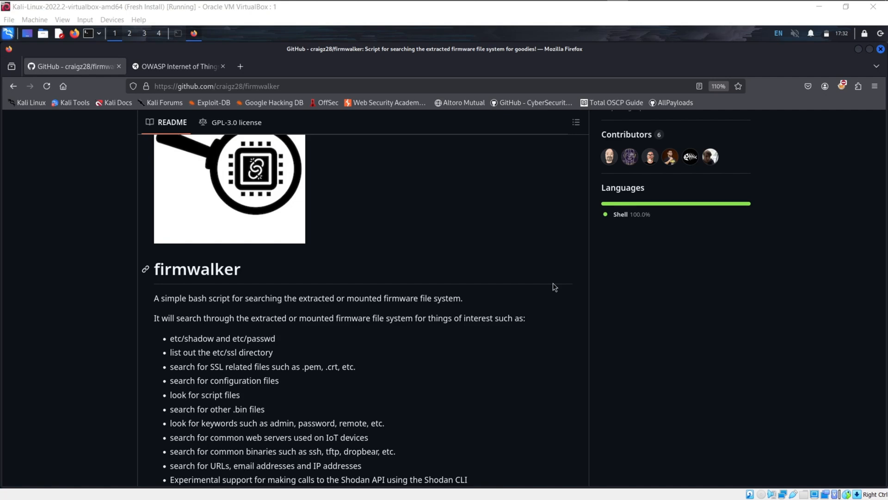
mouse_move(192, 147)
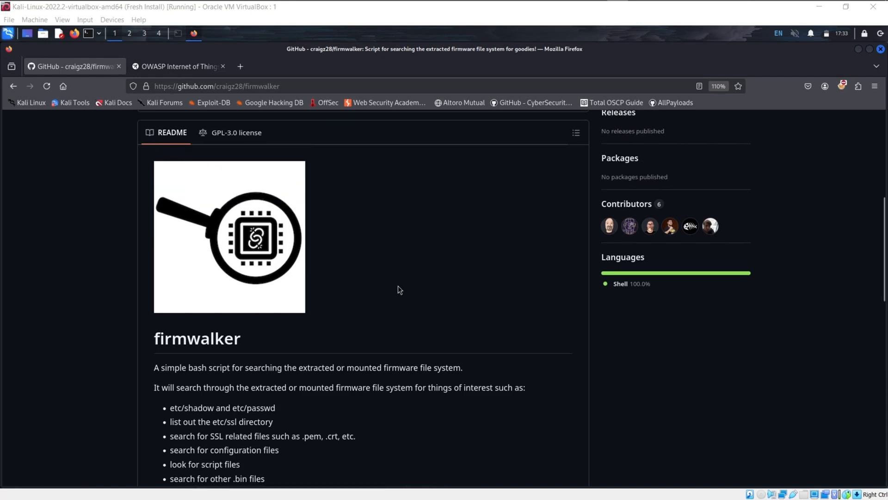
scroll(down, 3)
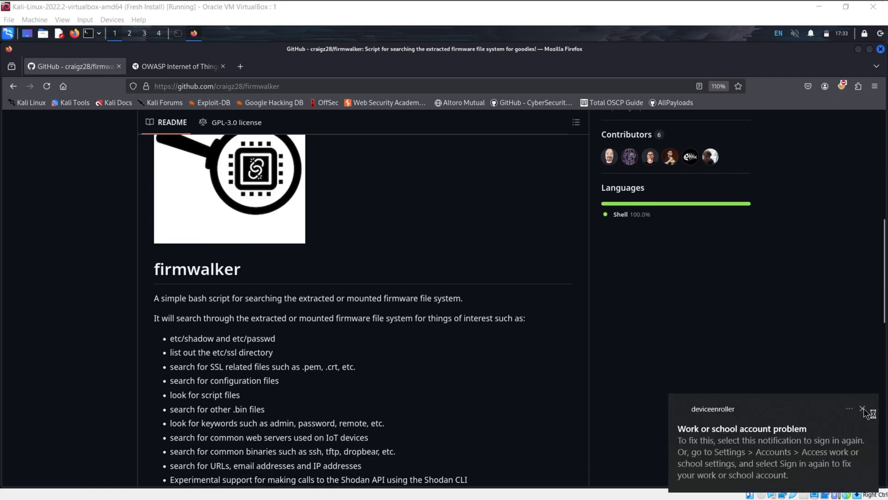
scroll(down, 3)
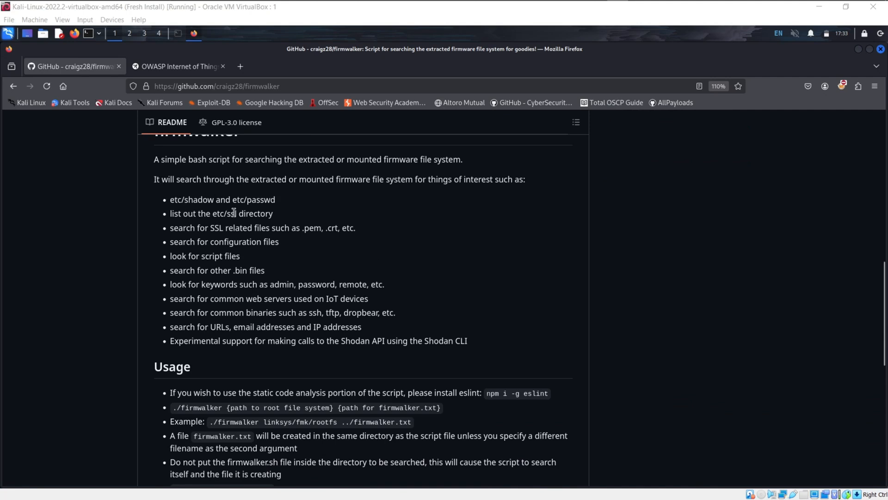
mouse_move(319, 196)
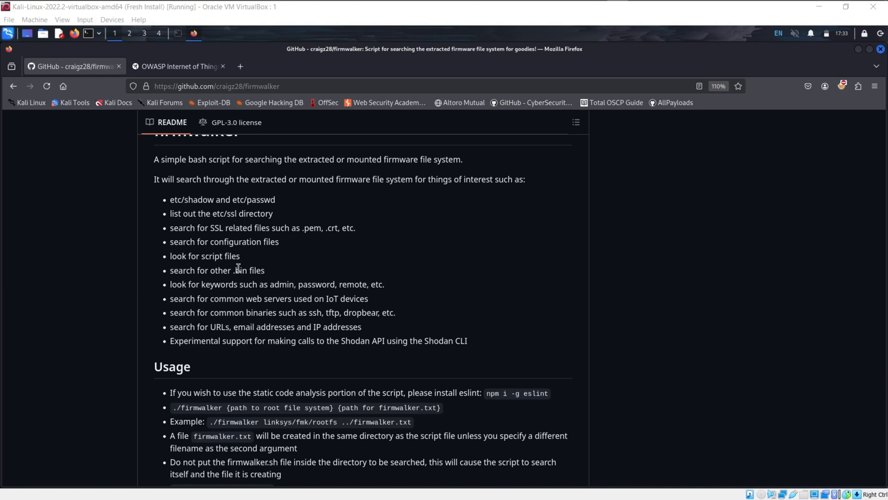
scroll(down, 3)
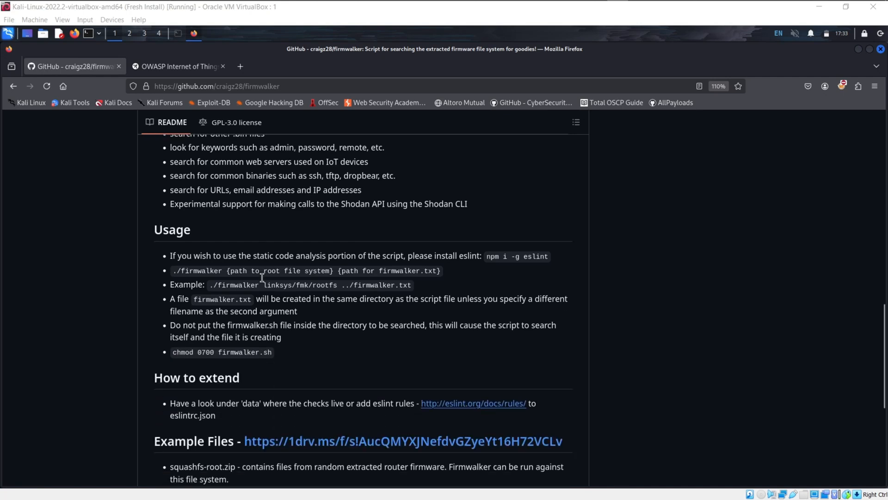
- Select the firmwalker usage command line and the default output file firmwalker.txt
scroll(down, 3)
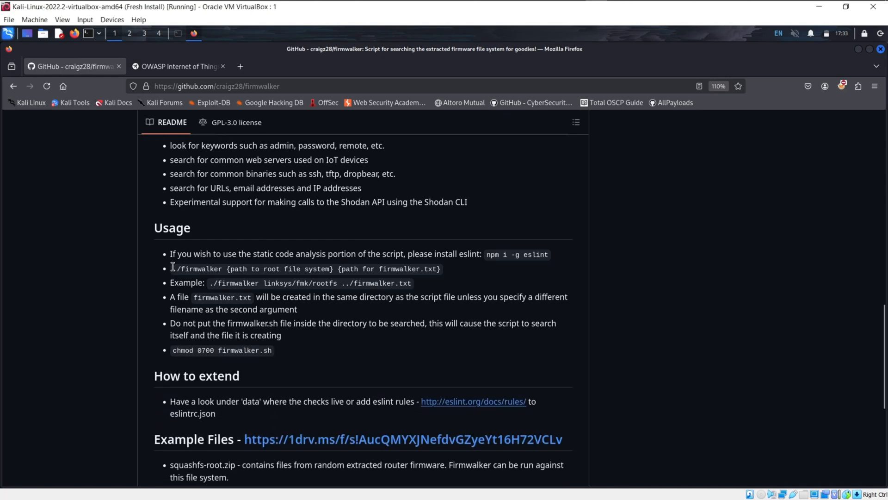
drag(173, 268, 440, 268)
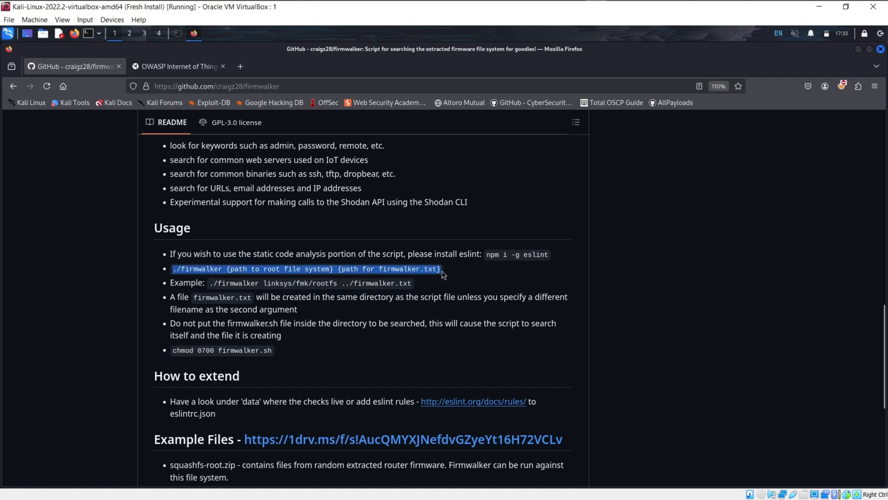
mouse_move(432, 283)
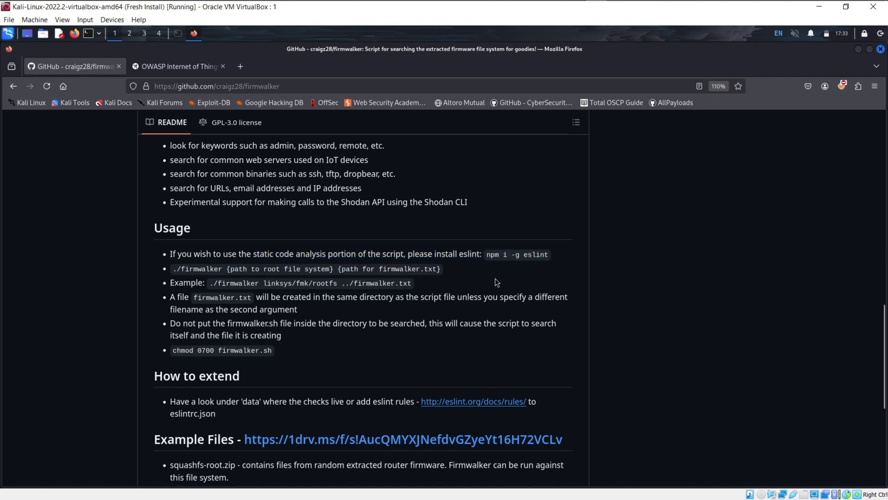
mouse_move(203, 294)
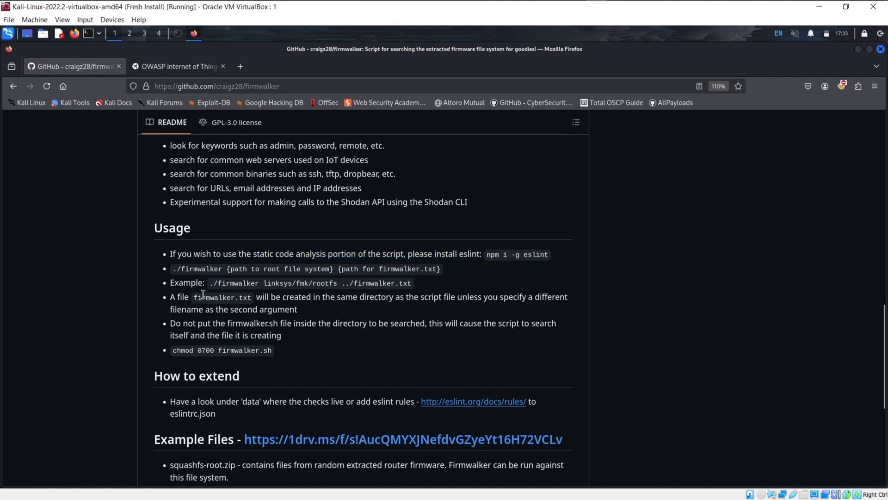
double_click(222, 297)
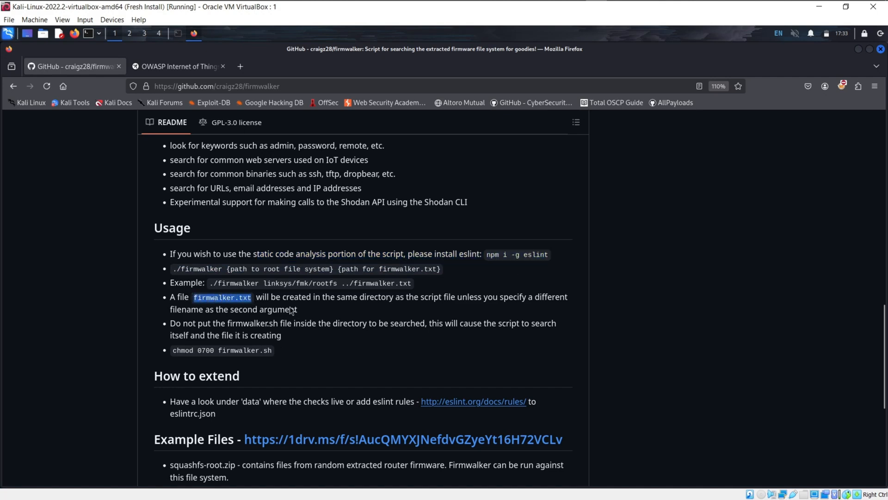
- Read down to the Links section, then return to the repository header
scroll(down, 3)
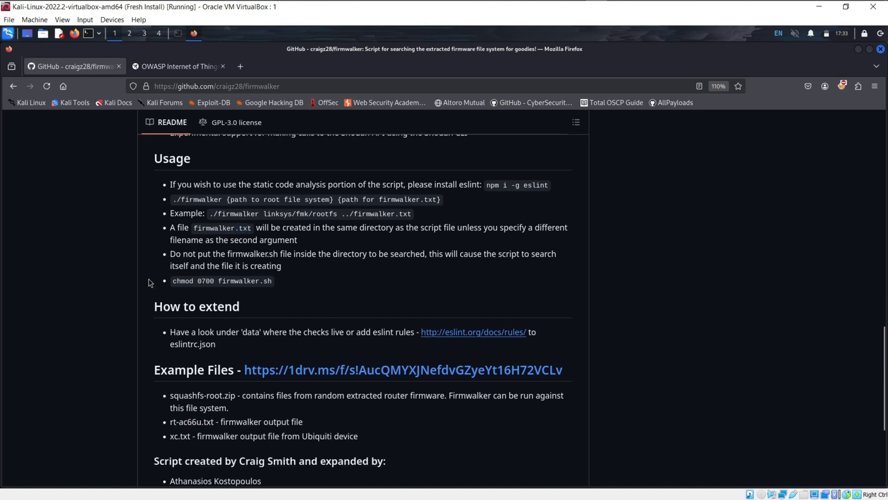
scroll(down, 3)
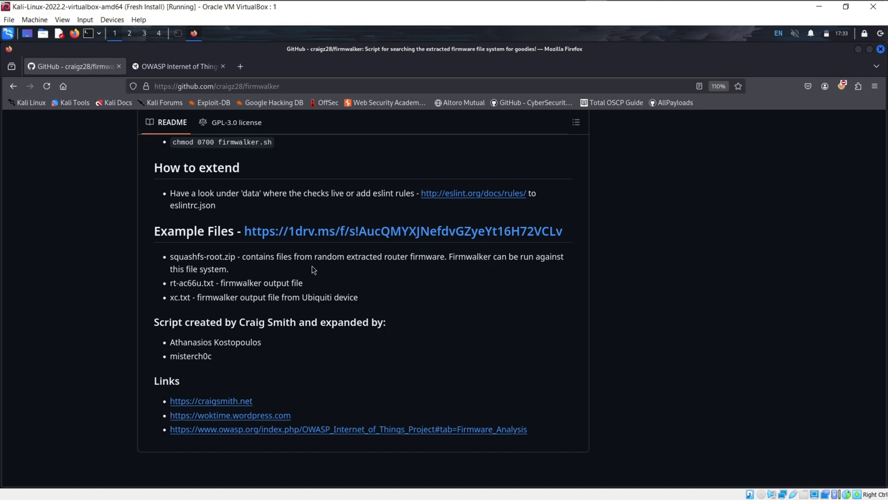
mouse_move(387, 196)
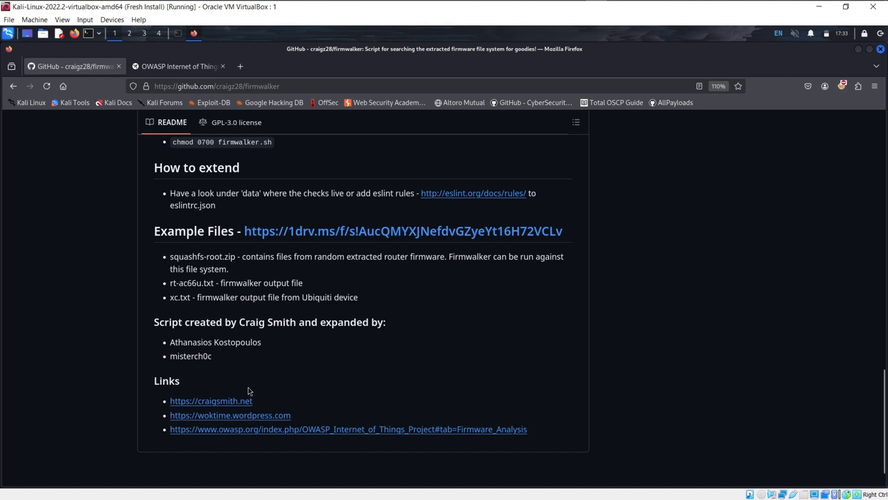
mouse_move(336, 406)
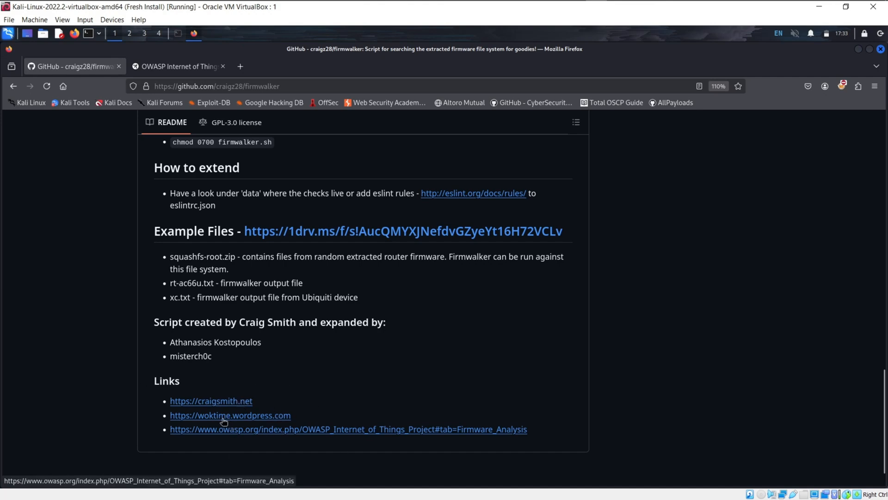
scroll(up, 3)
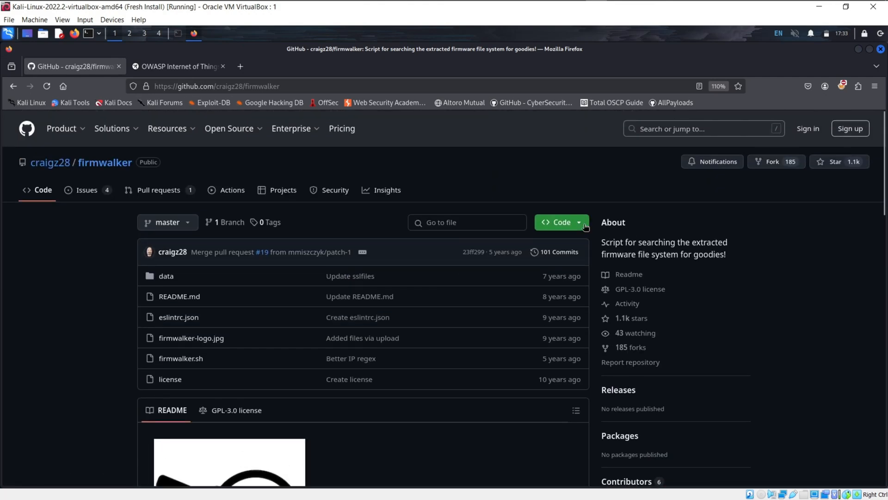
- Show the repository clone URL and change into the firmwalker folder under Tools
click(561, 221)
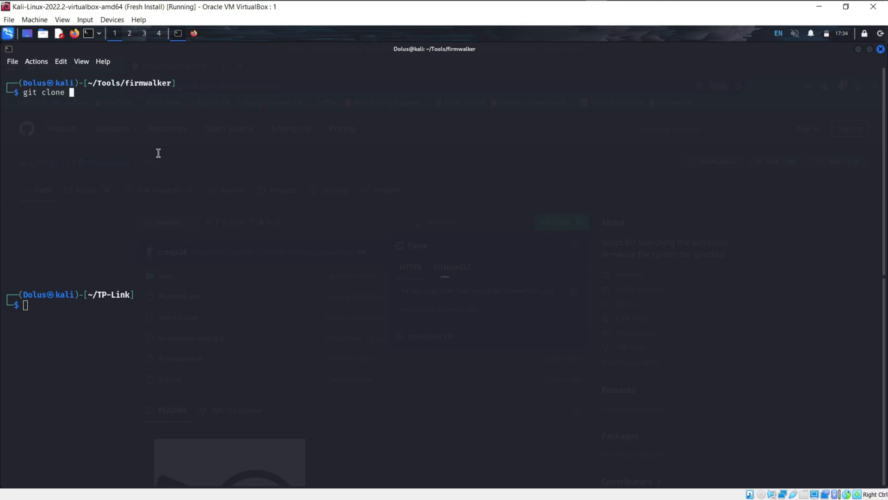
mouse_move(326, 94)
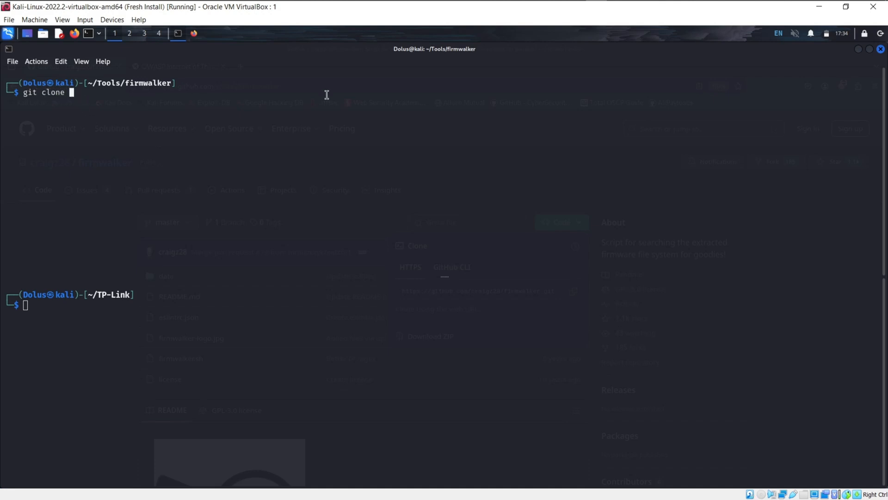
mouse_move(436, 273)
text(cd ..)
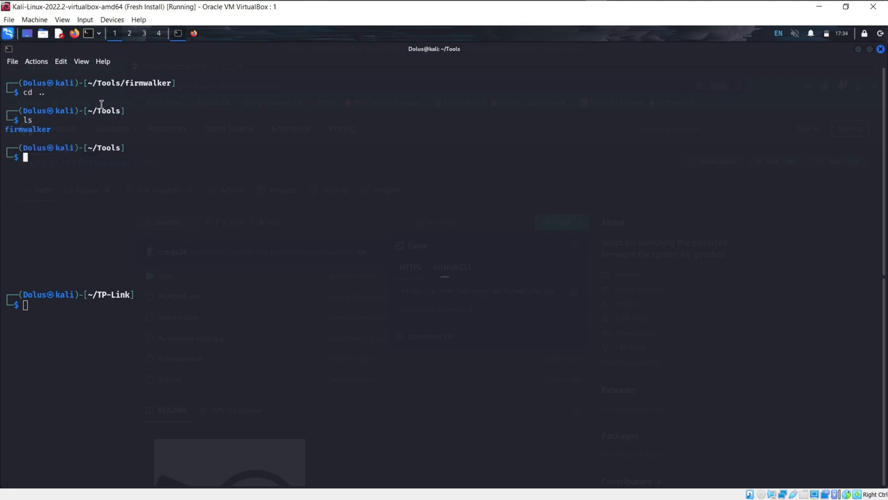
text(cd firmwalker/)
text(ls)
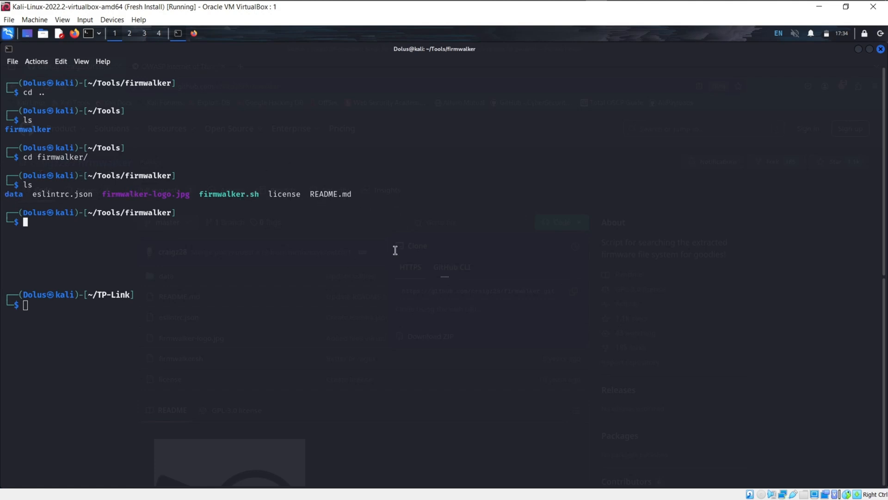
double_click(229, 194)
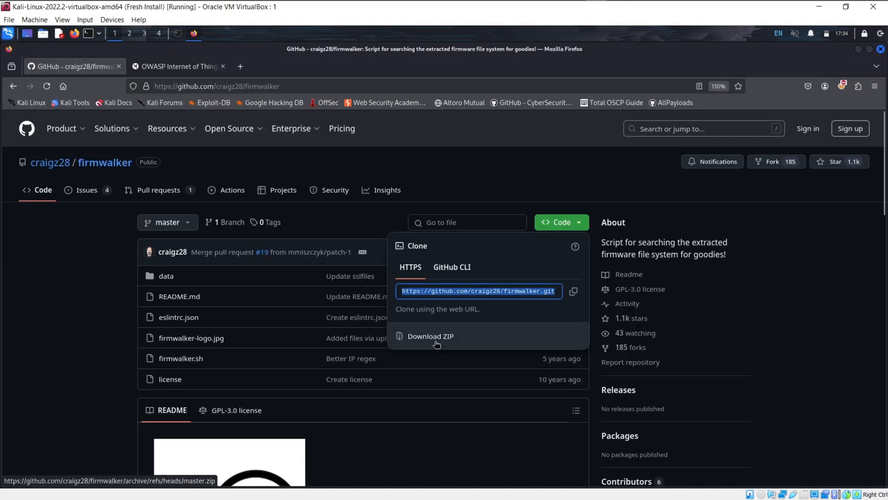
- Scroll the README back down to the Usage example with firmware root path and output file
scroll(down, 3)
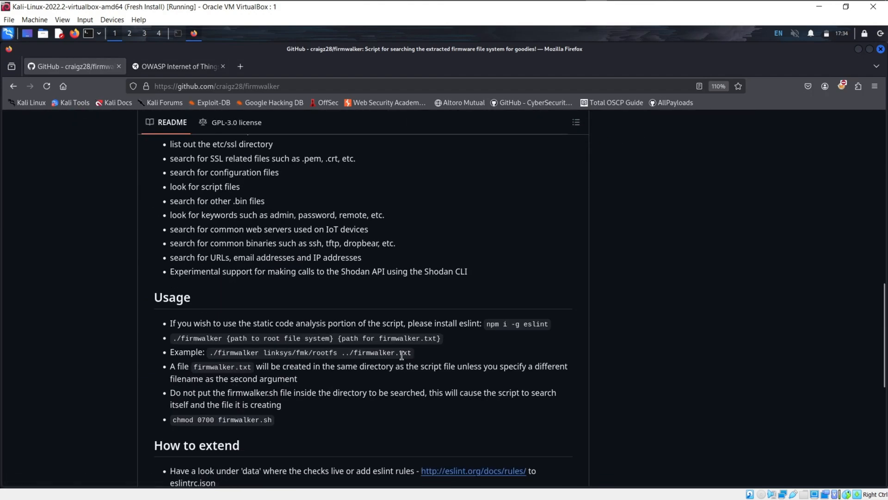
mouse_move(262, 337)
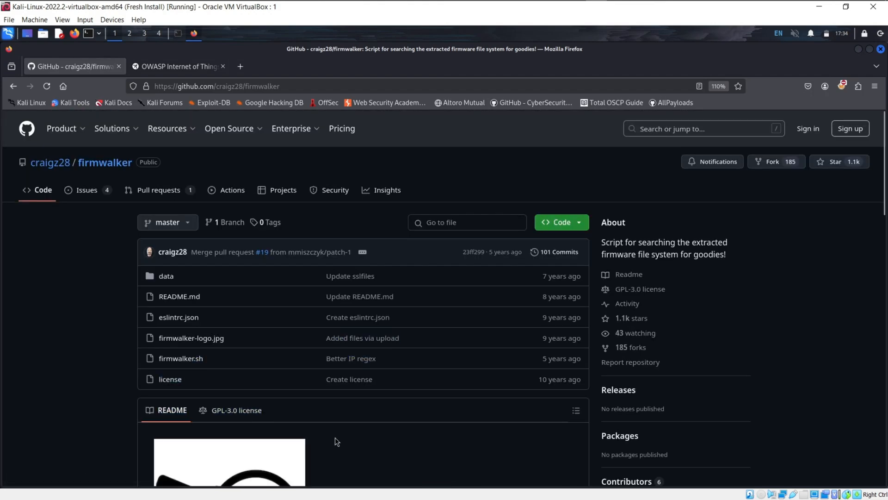
scroll(down, 3)
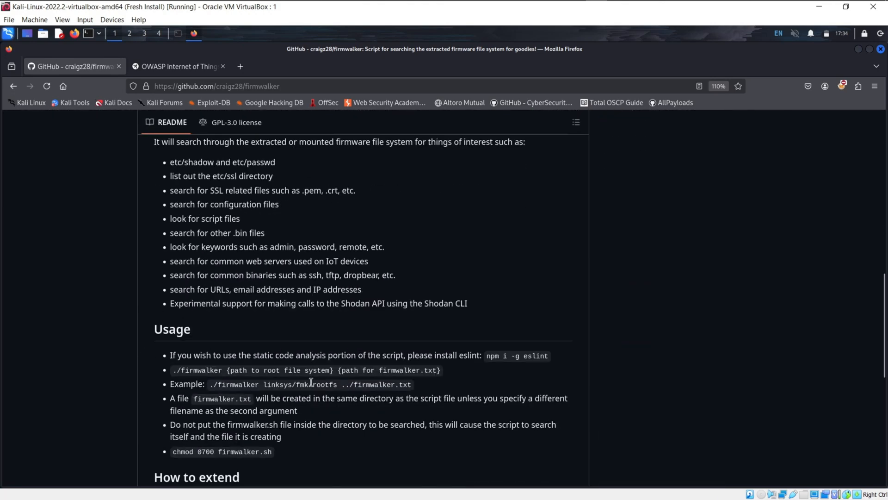
scroll(down, 3)
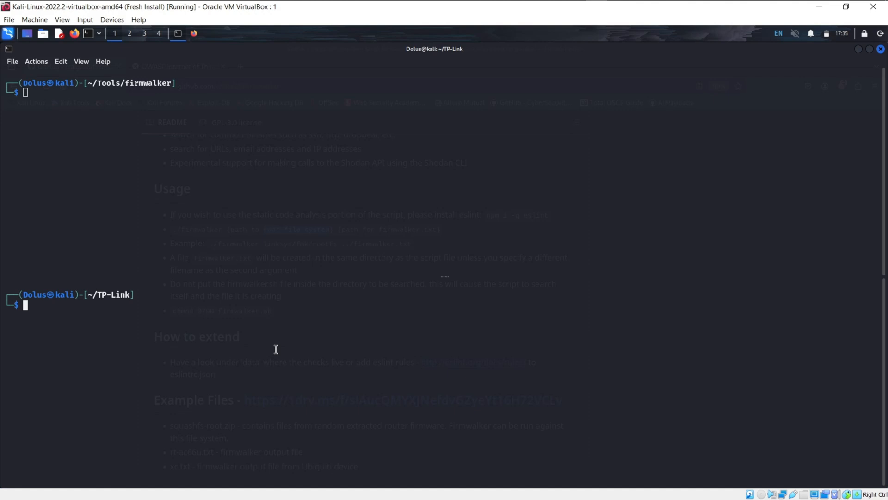
- List the TP-Link folder and extract firm.bin recursively with binwalk -Me
text(ls)
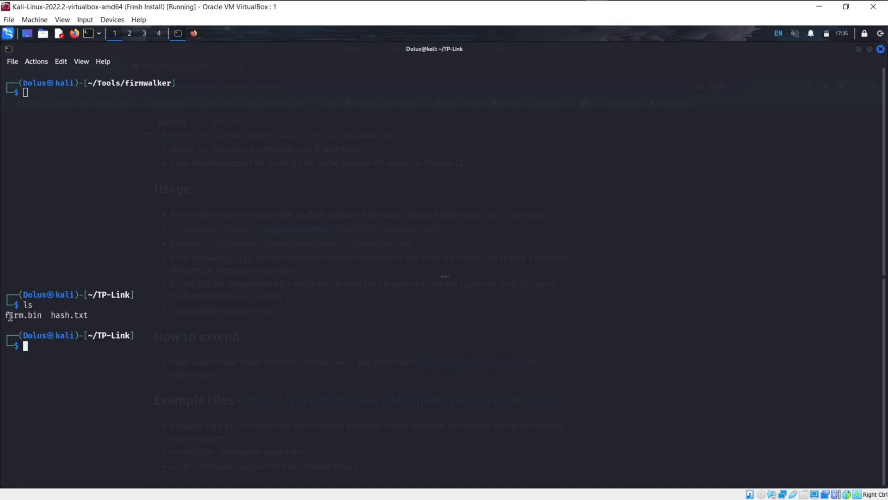
double_click(23, 314)
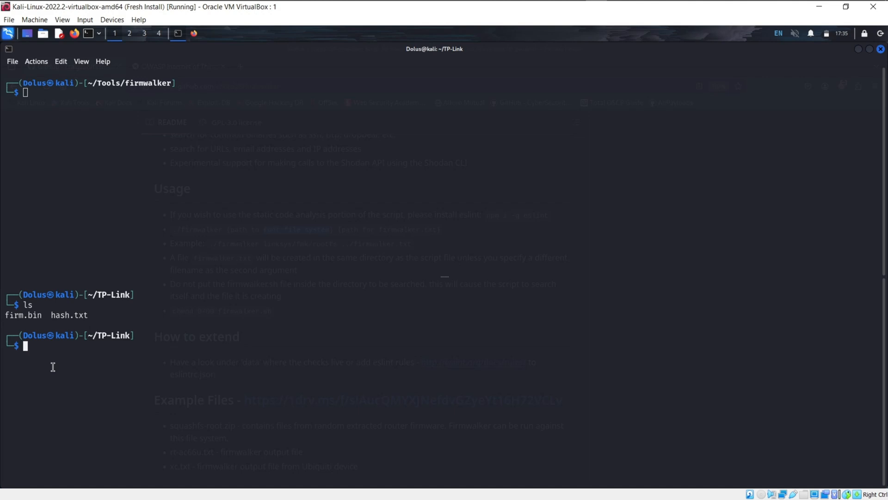
text(bin)
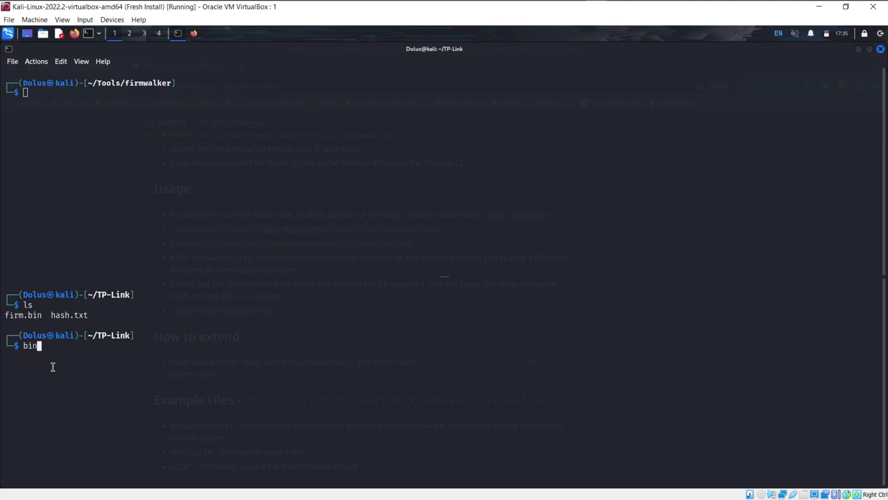
text(walk -)
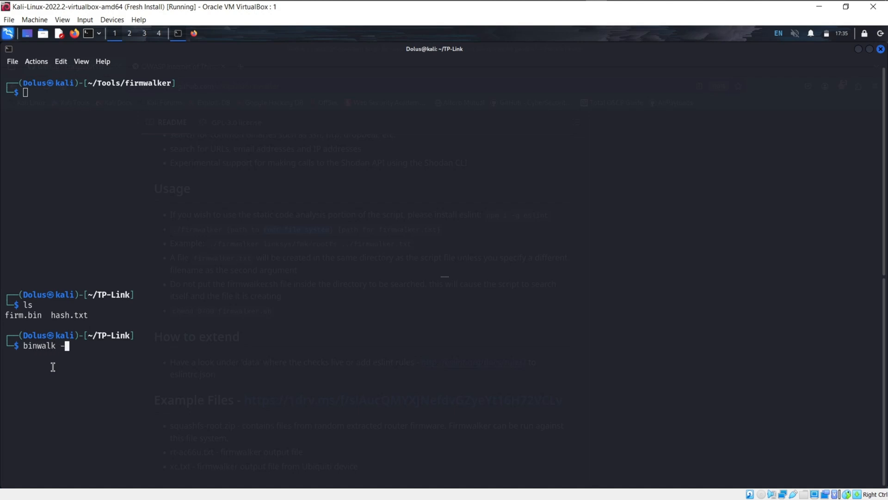
text(Me f)
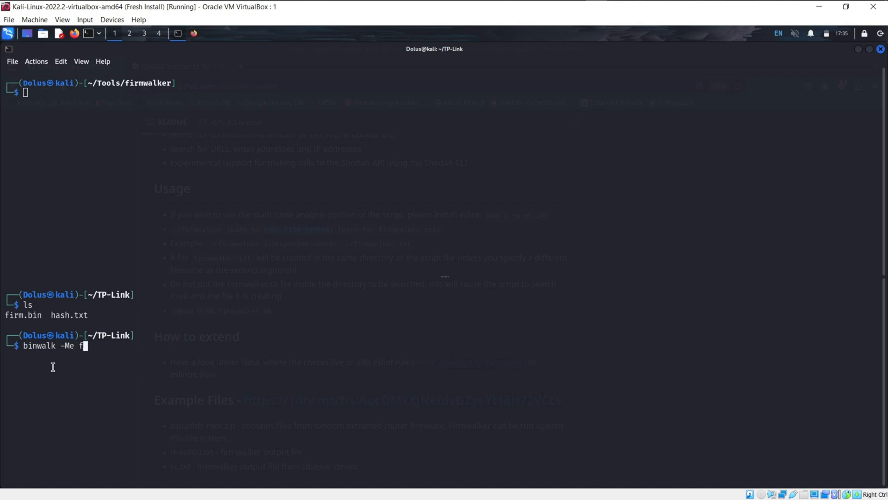
text(irm)
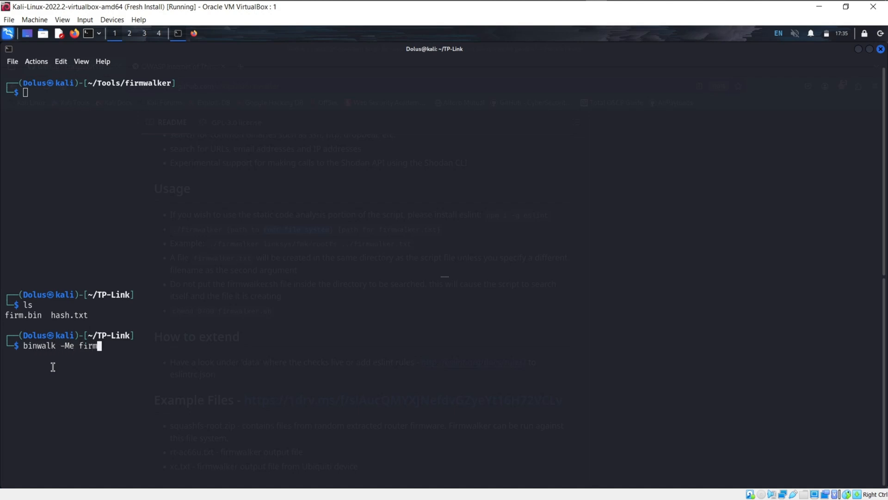
text(.bin .b)
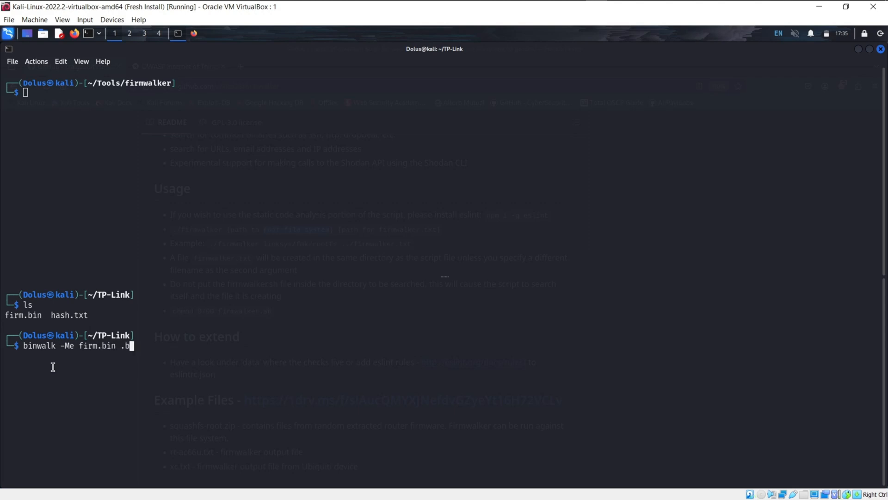
key(BackSpace)
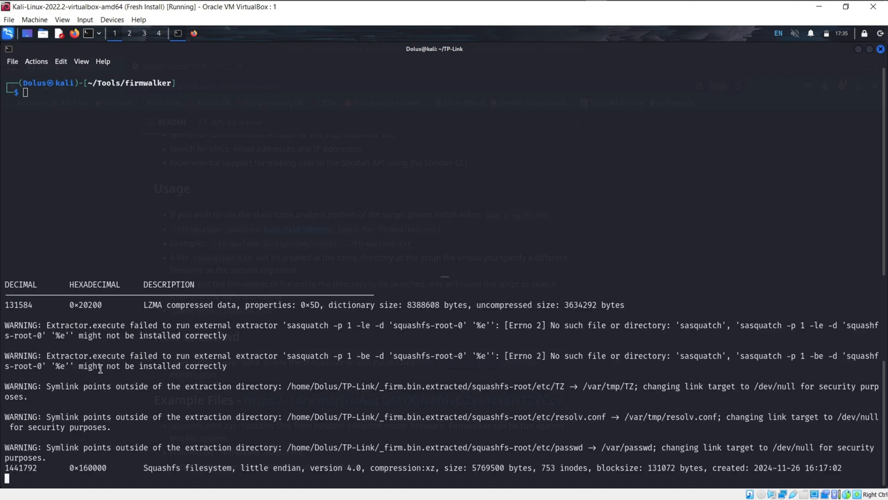
scroll(down, 3)
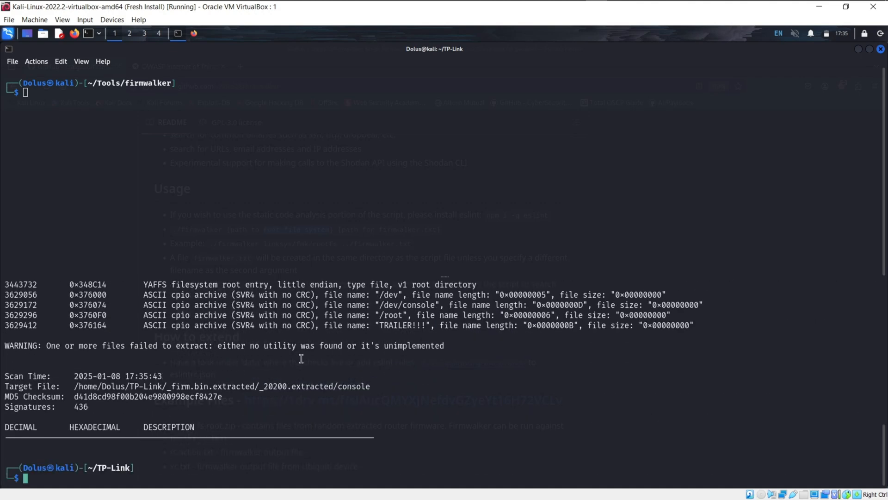
- Change into _firm.bin.extracted and list its contents including squashfs-root
text(ls)
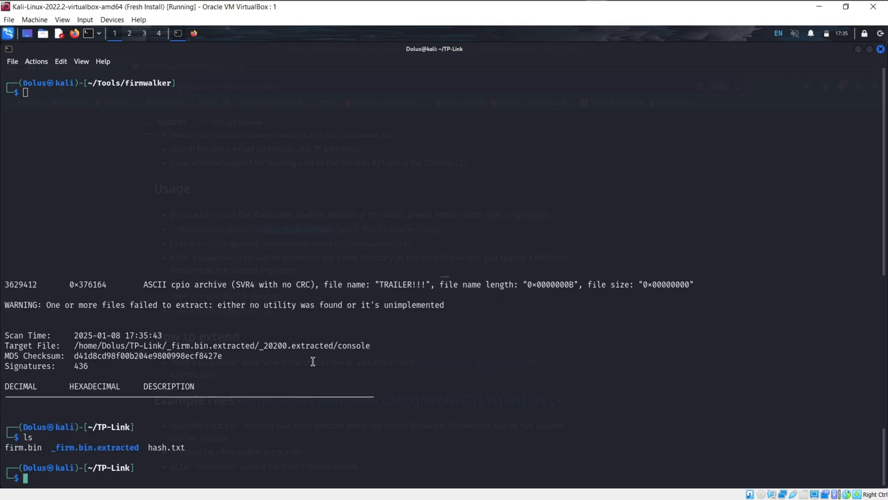
double_click(95, 447)
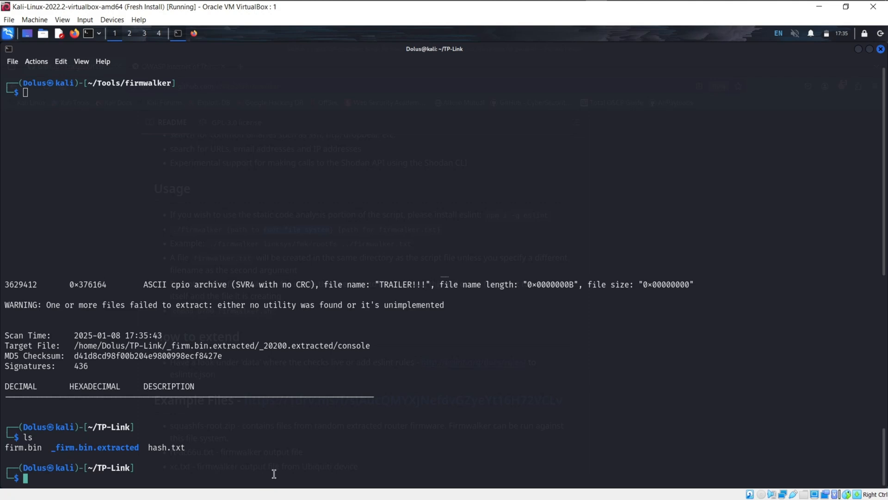
text(cd _firm.bin.extracted/)
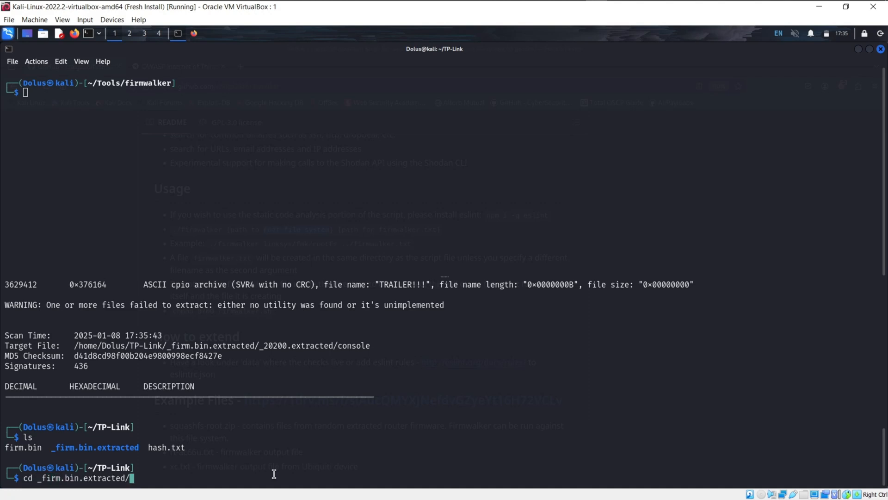
key(Return)
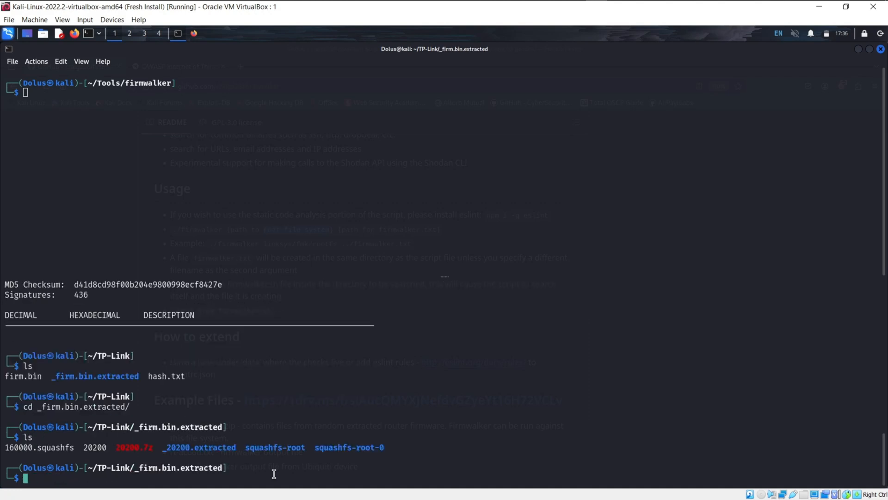
double_click(275, 447)
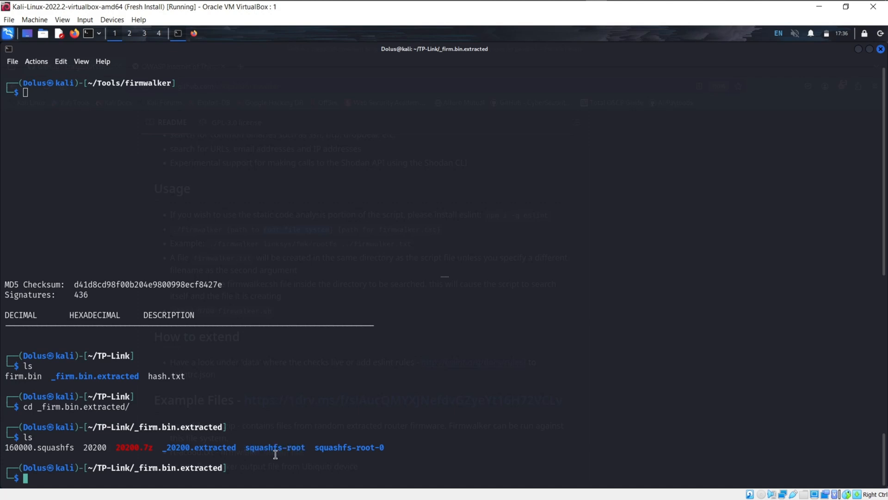
- Print the extracted folder's full path with pwd and copy squashfs-root for reuse
text(pwd)
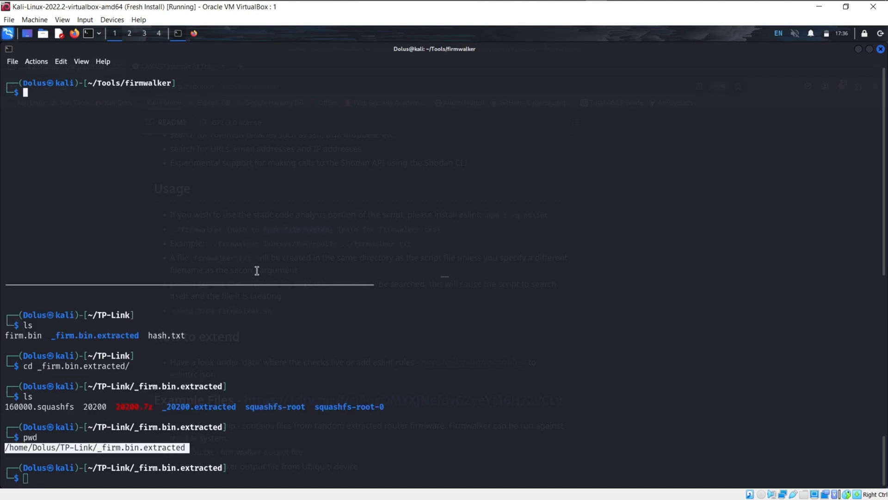
double_click(274, 407)
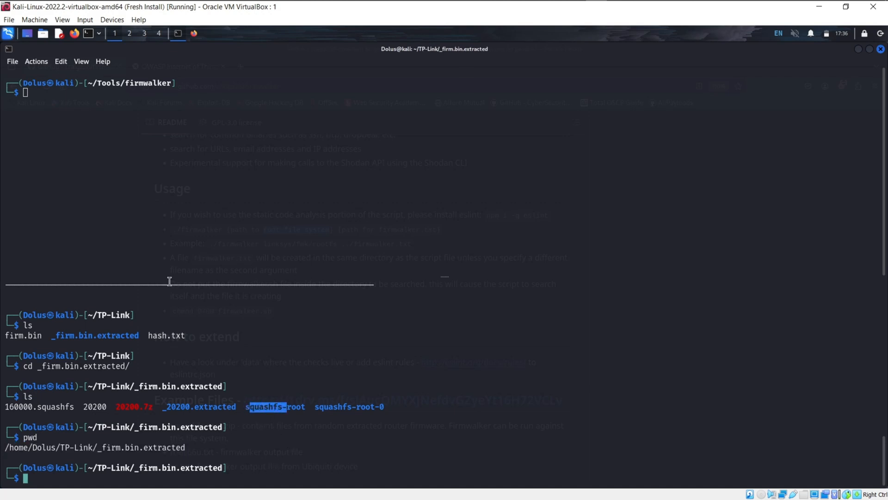
text(./firmwalker.sh /home/Dolus/TP-Link/_firm.bin.extracted)
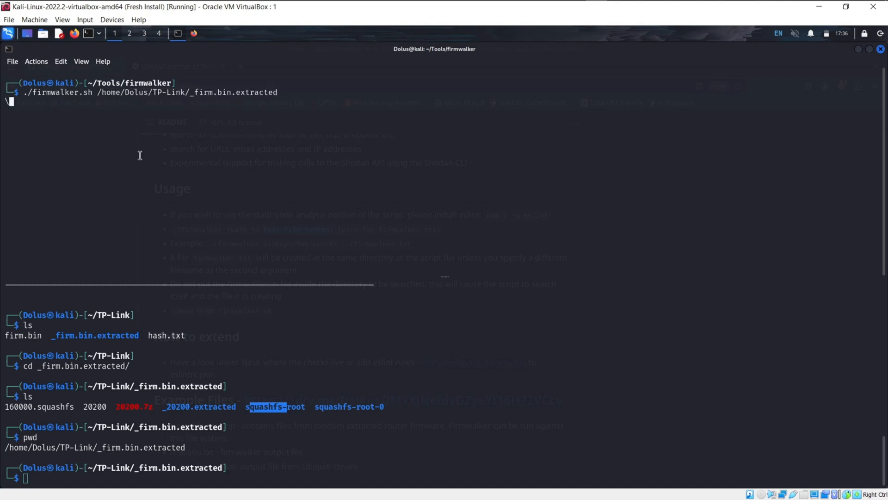
- Enter ./firmwalker.sh against the extracted squashfs-root path with tpLoot.txt as output
text(/)
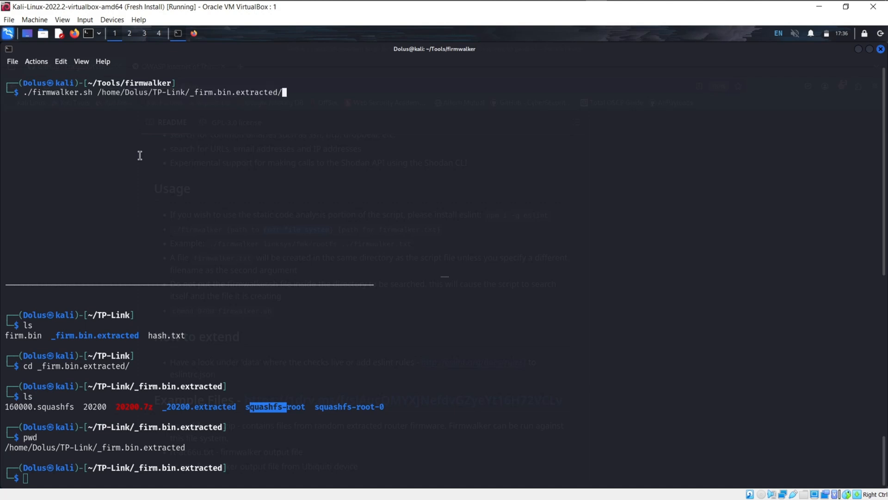
text(squashfs-roo)
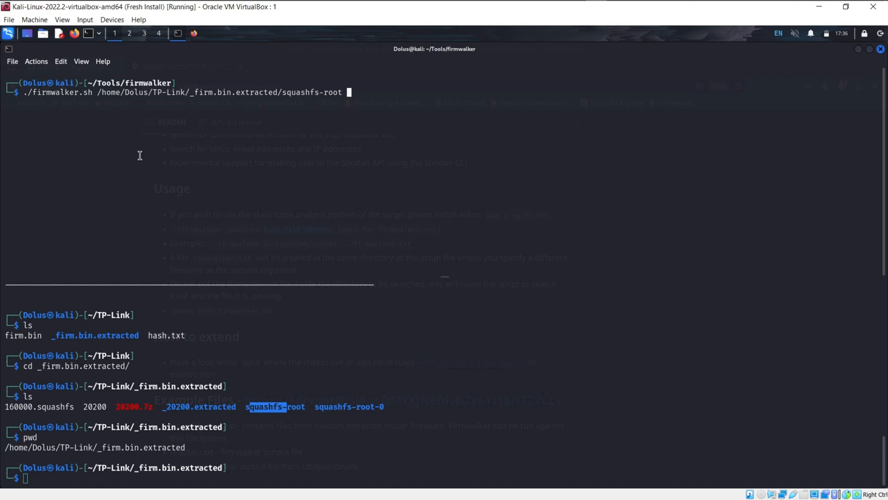
text(tpLoot)
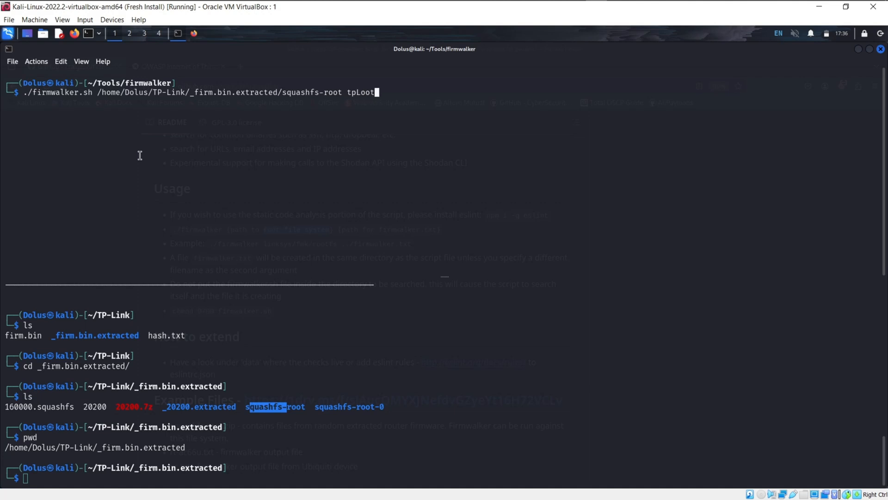
text(.txt)
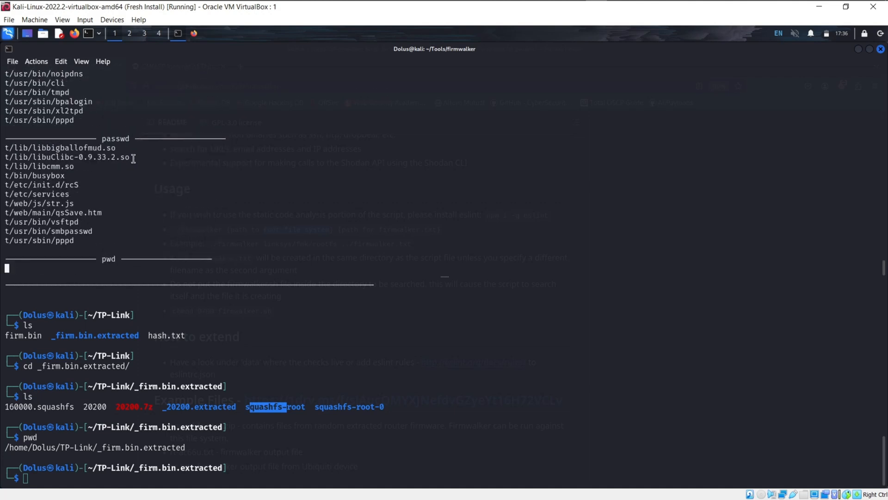
- Run the firmwalker scan and follow its output until the prompt returns
scroll(down, 3)
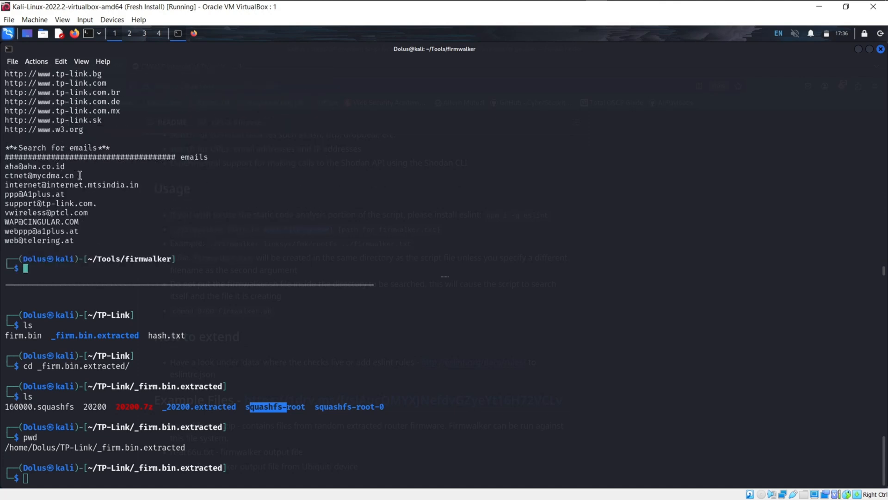
mouse_move(83, 242)
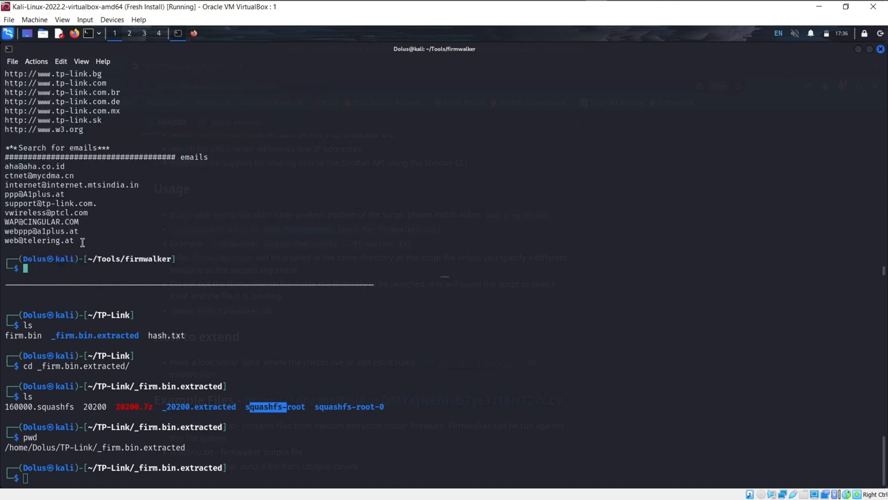
mouse_move(134, 149)
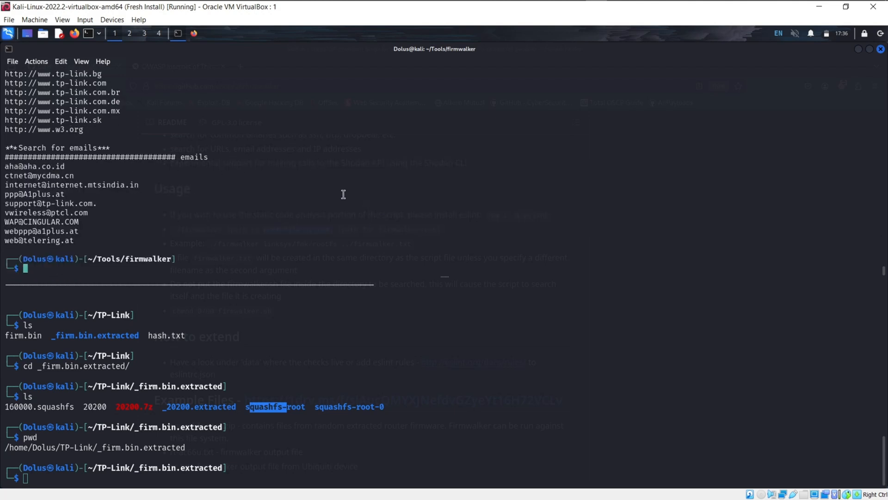
mouse_move(231, 250)
text(ls)
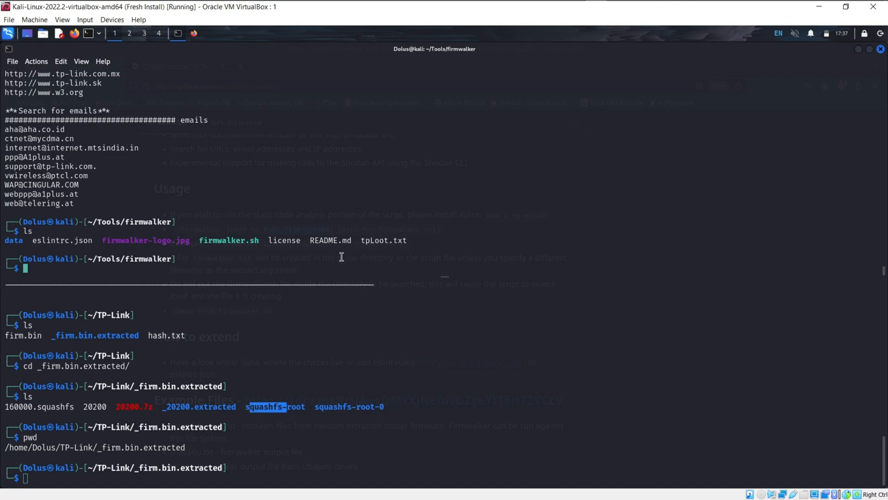
- Cat tpLoot.txt, review the IP, token and key findings, and mark the passwd.bak entry
text(cat)
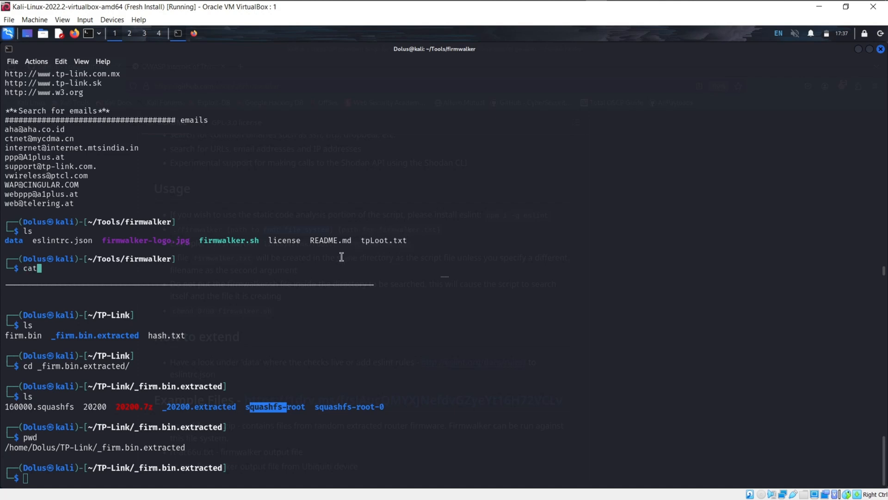
text(tpLo)
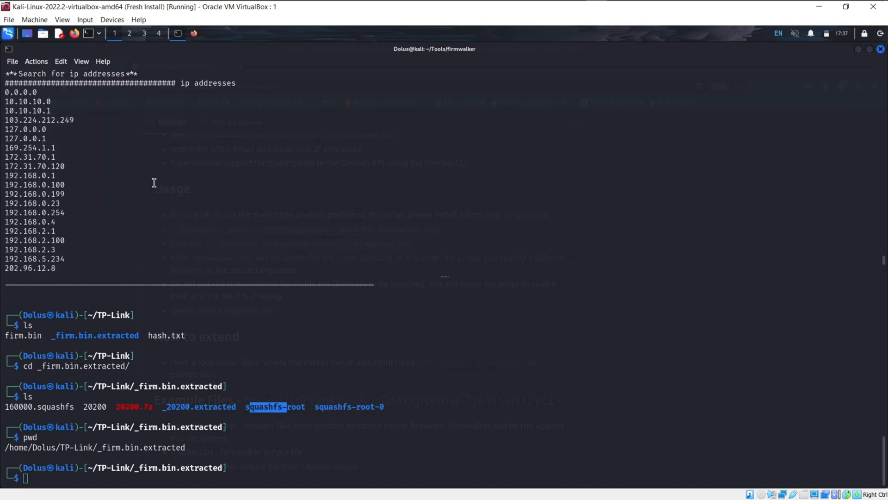
mouse_move(52, 165)
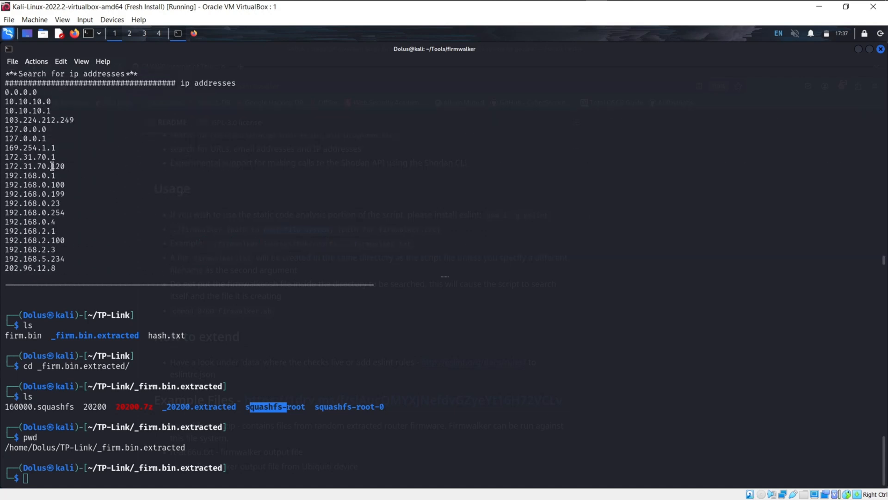
scroll(down, 3)
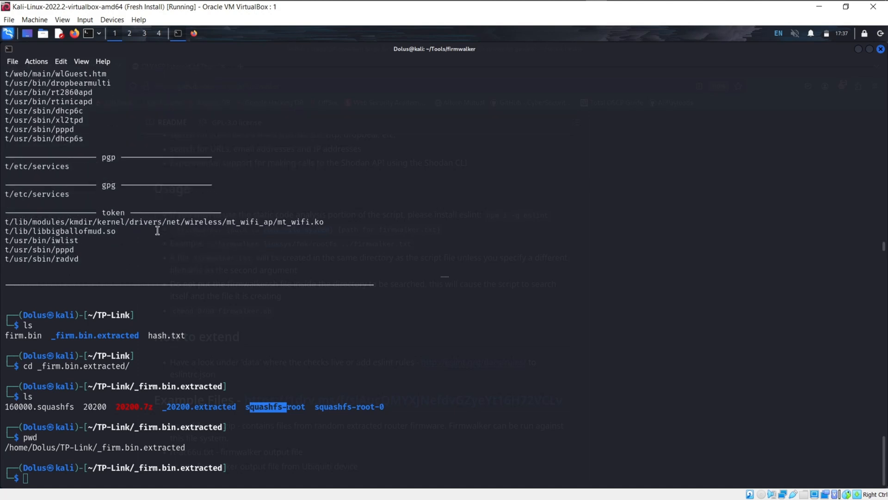
scroll(down, 3)
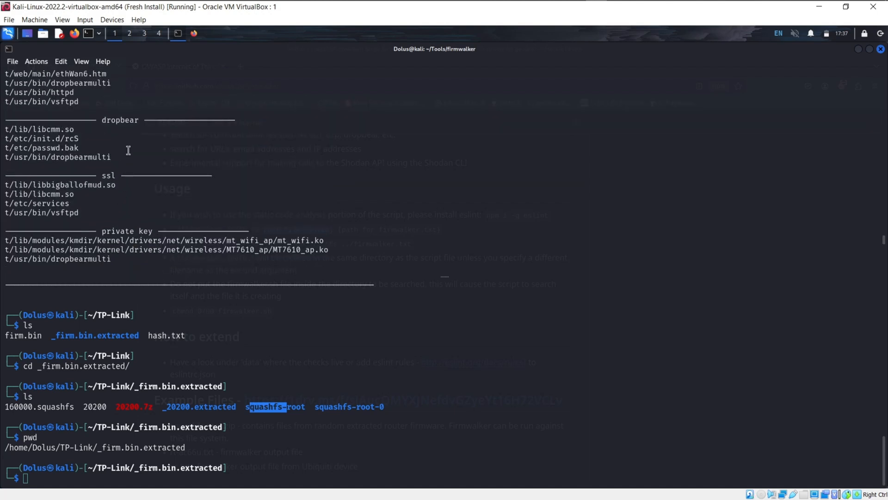
double_click(120, 120)
text(ls)
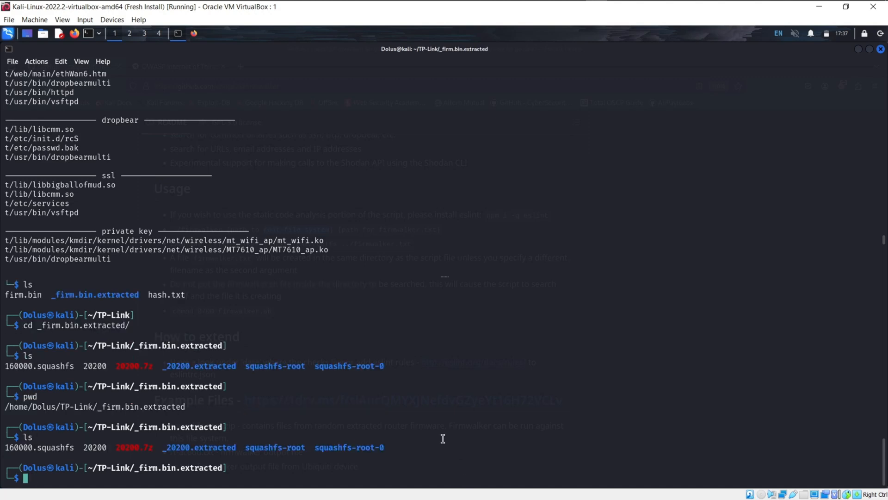
- Change into the firmware's etc folder and cat passwd.bak to reveal the admin hash line
text(cd)
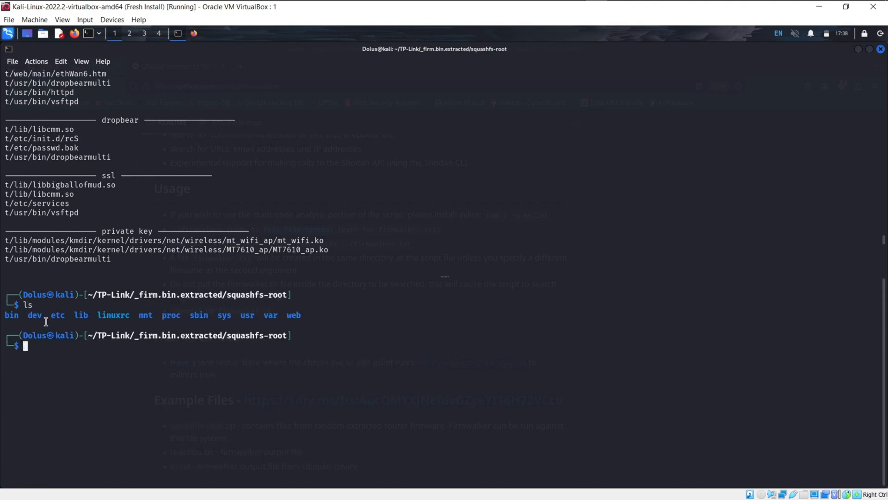
text(cd etc/)
text(ls)
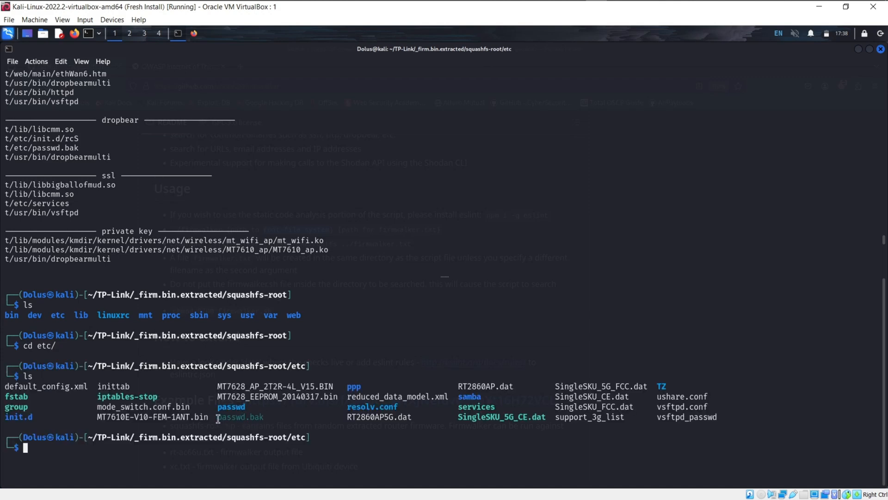
text(pass)
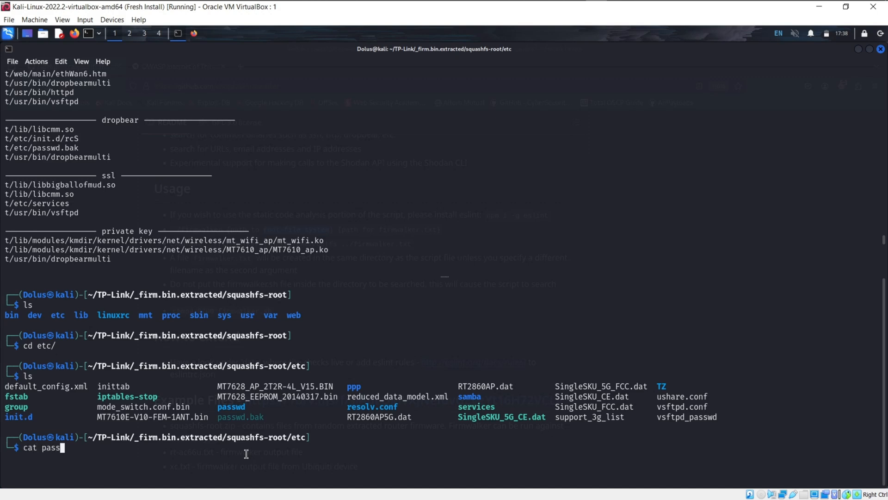
text(wd.bak)
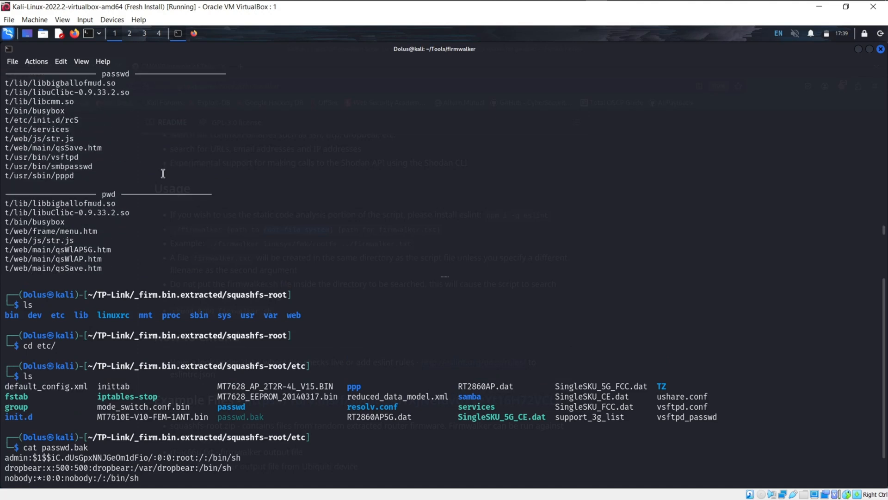
scroll(down, 3)
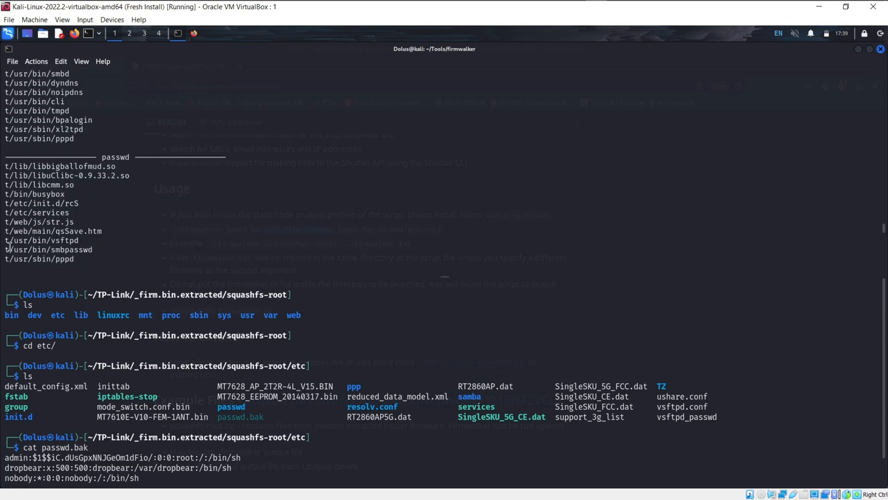
double_click(49, 249)
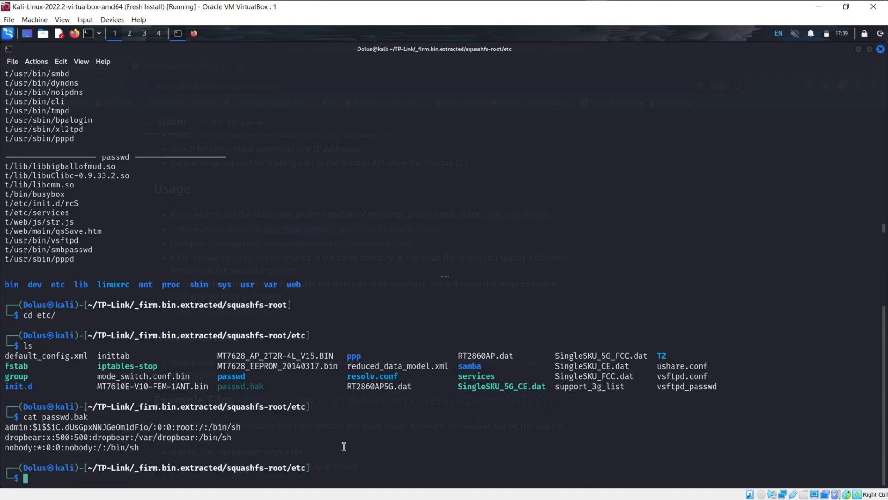
- List the firmware's bin folder, highlighting busybox and the smbpasswd entry, then go back up
text(cd ..)
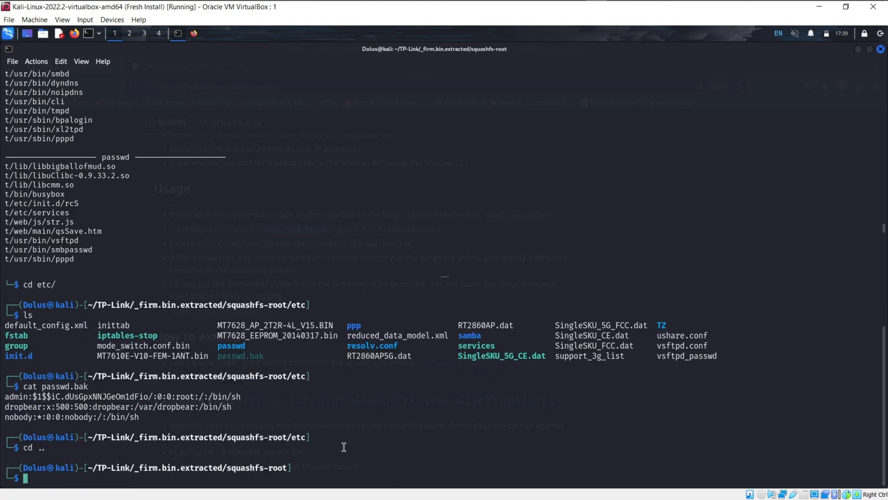
text(ls)
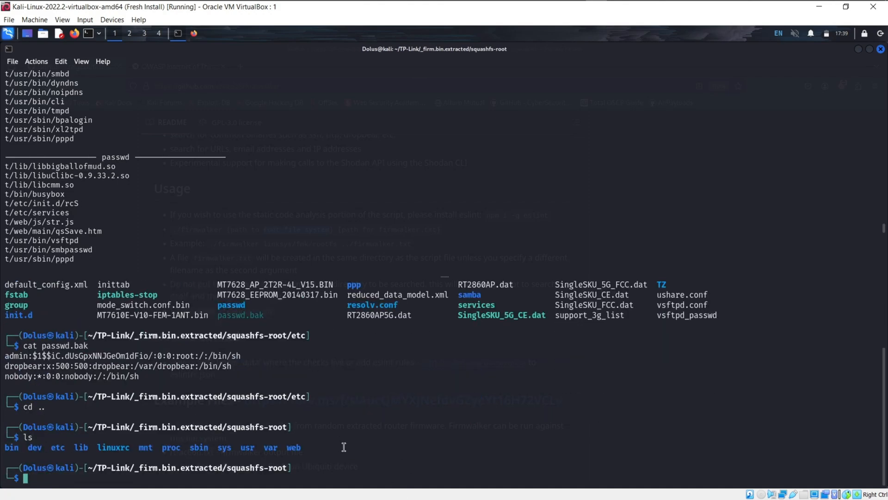
text(cd bin/)
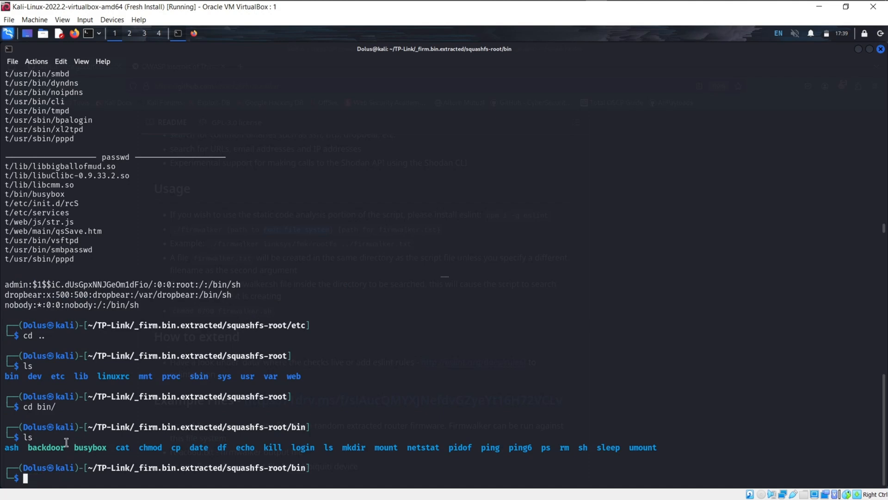
double_click(90, 447)
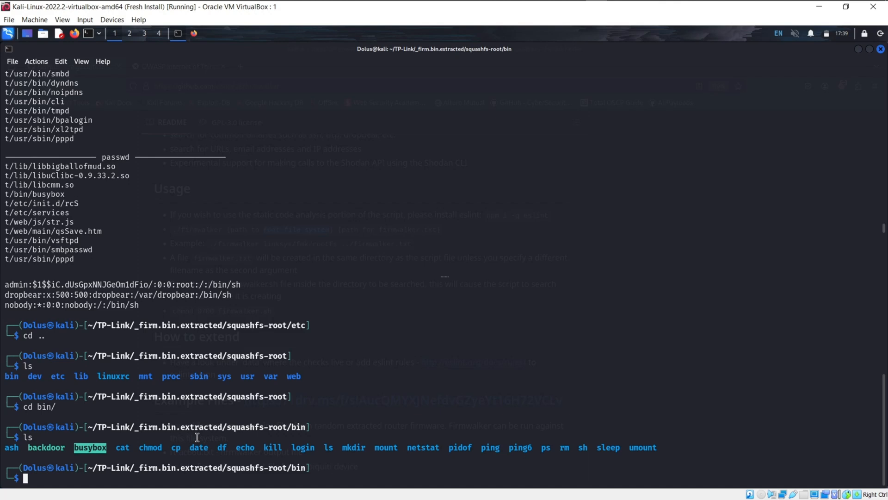
mouse_move(134, 215)
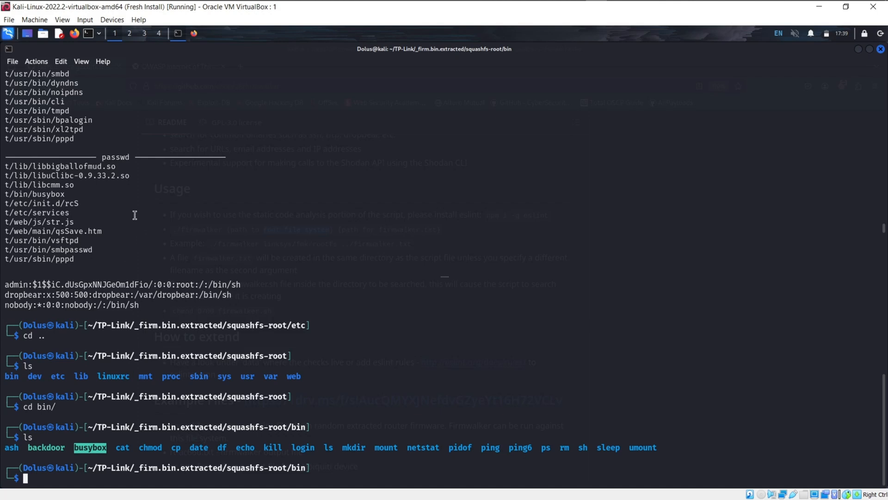
double_click(72, 249)
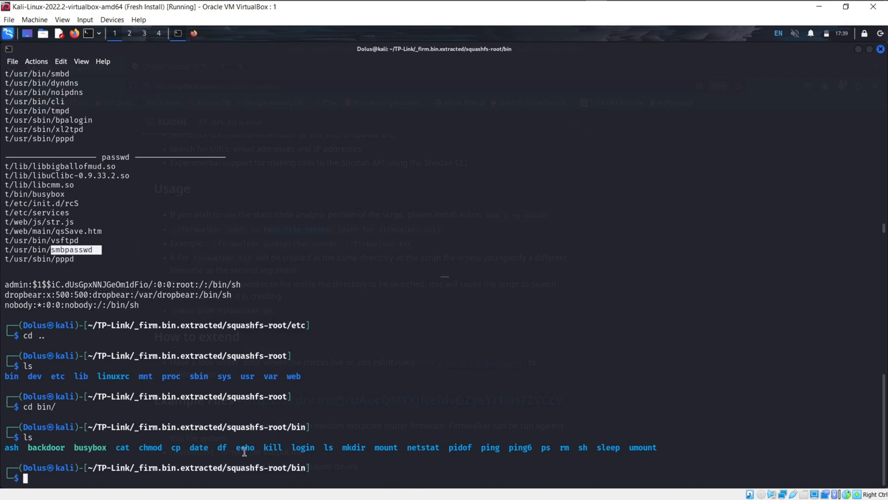
mouse_move(289, 468)
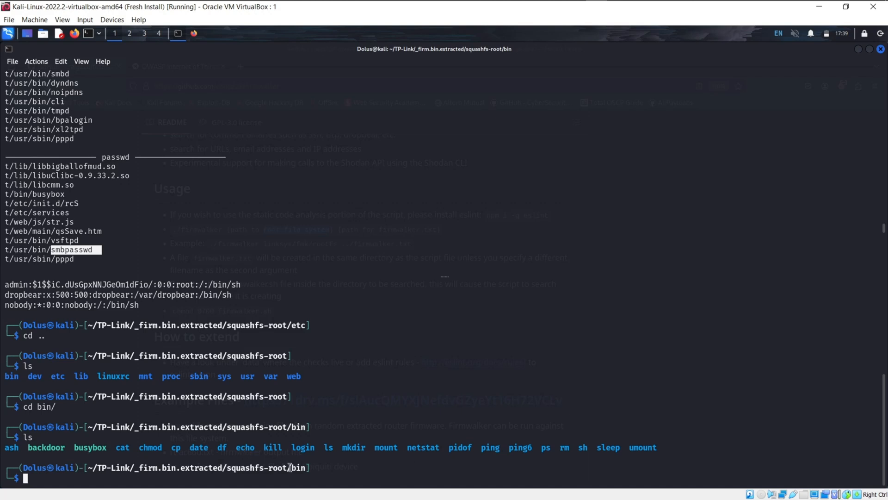
text(cd ..)
text(cd usr/bin/)
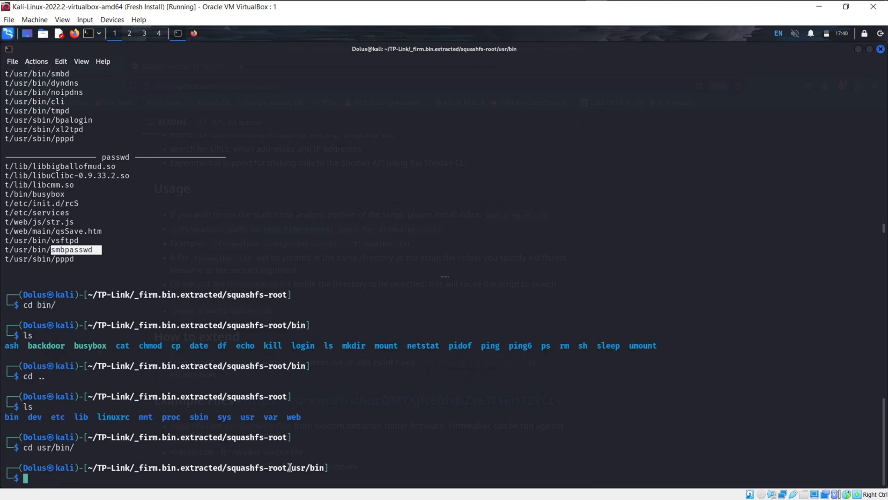
- List usr/bin and cat the smbpasswd binary to read its usage and password-change strings
text(ls)
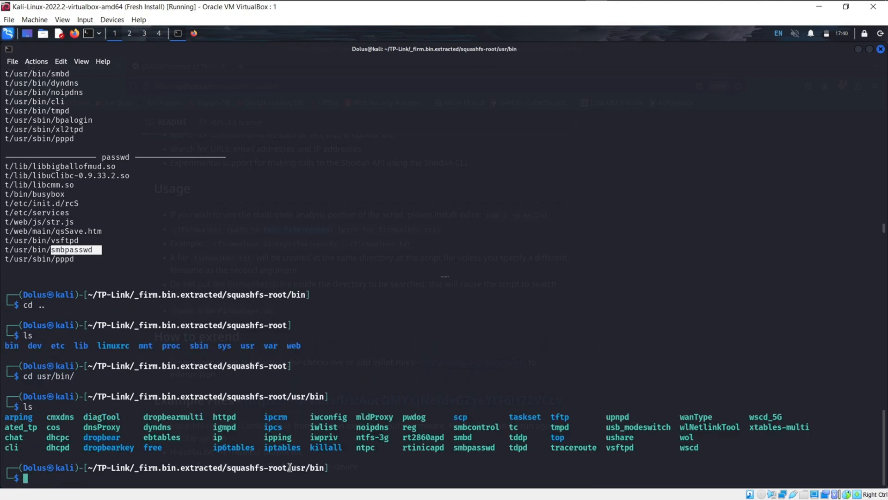
text(cat sm)
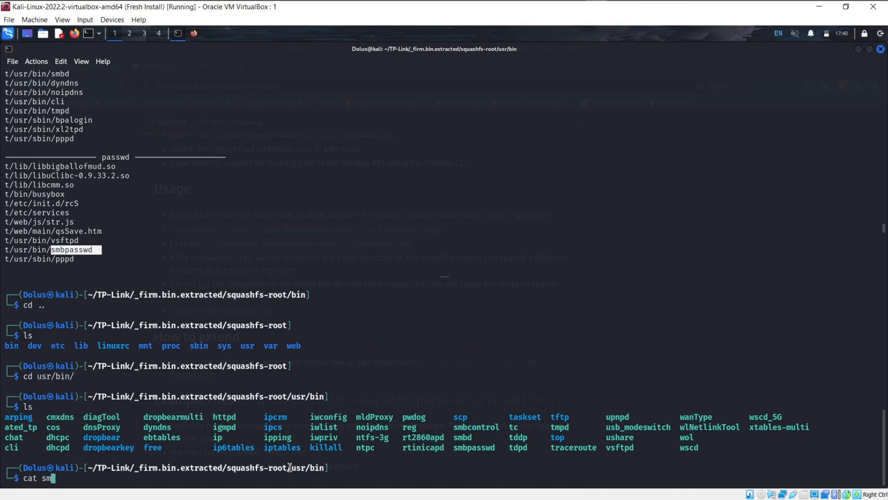
text(p)
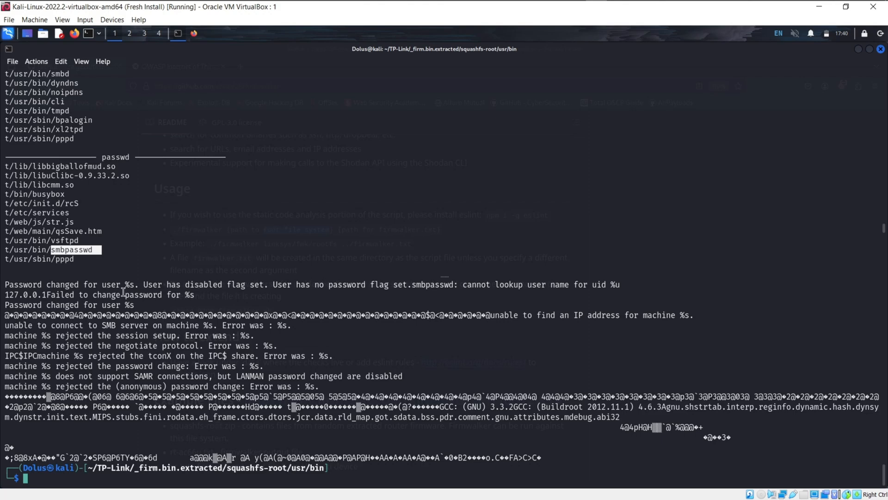
mouse_move(446, 329)
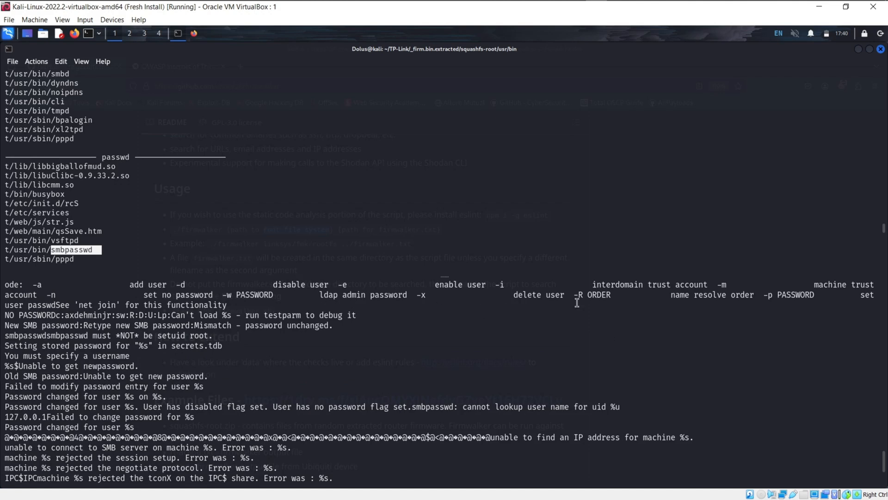
mouse_move(108, 367)
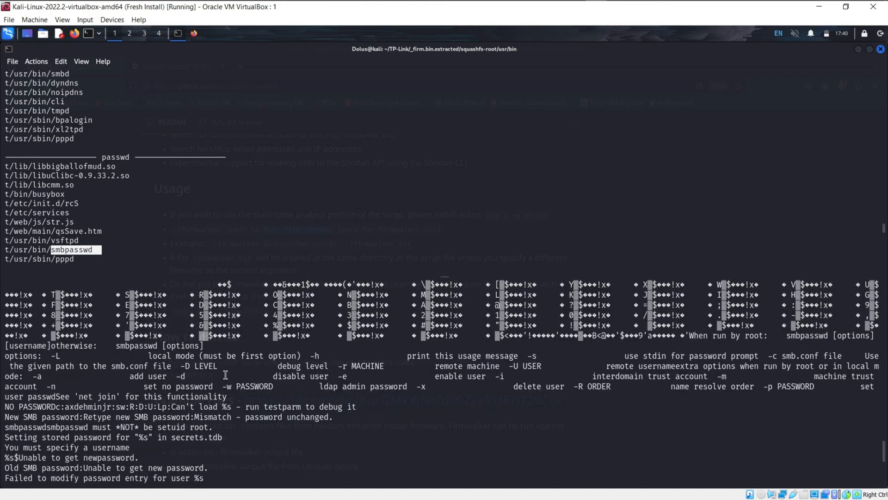
scroll(down, 3)
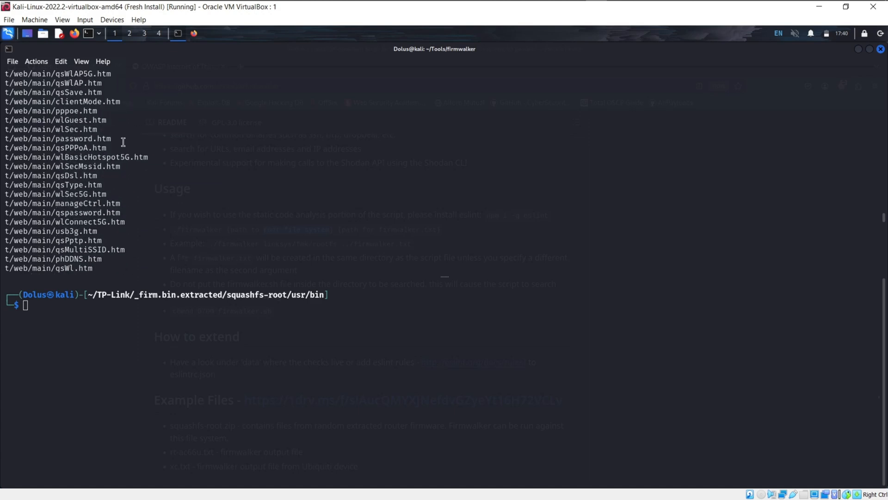
mouse_move(166, 173)
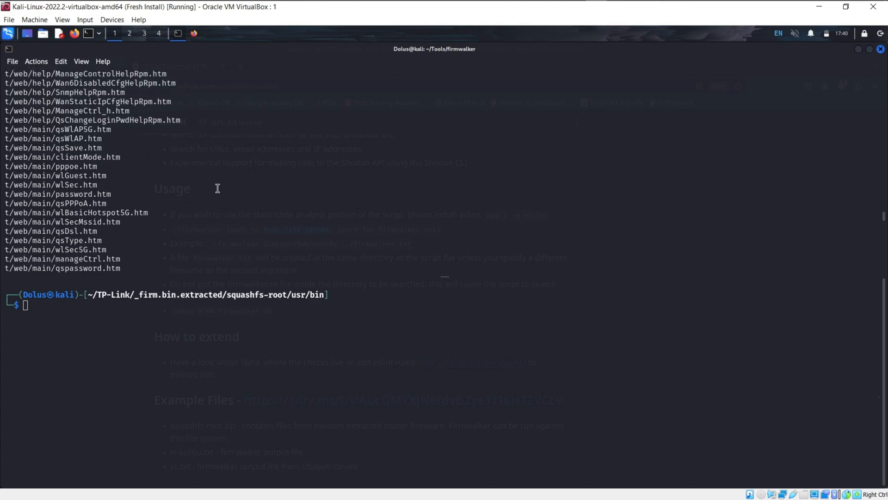
- Confirm usr holds only bin and sbin, move up to squashfs-root and review firmwalker results
scroll(down, 3)
text(ls)
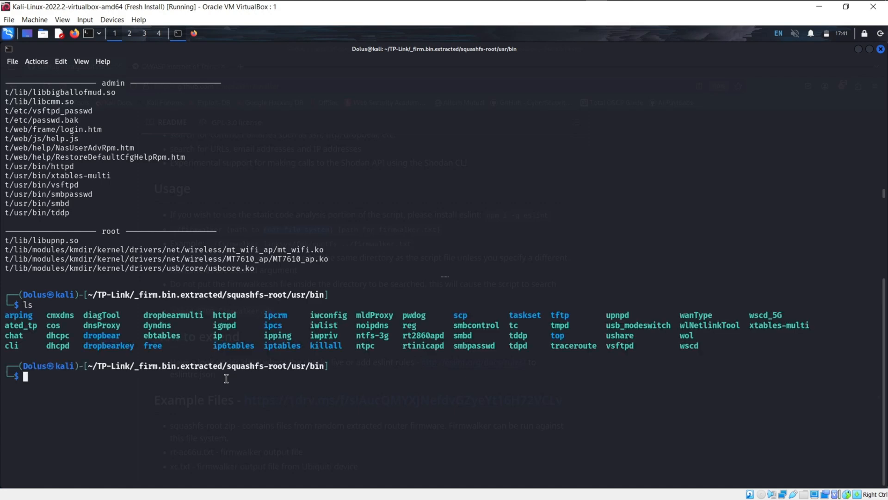
text(ks)
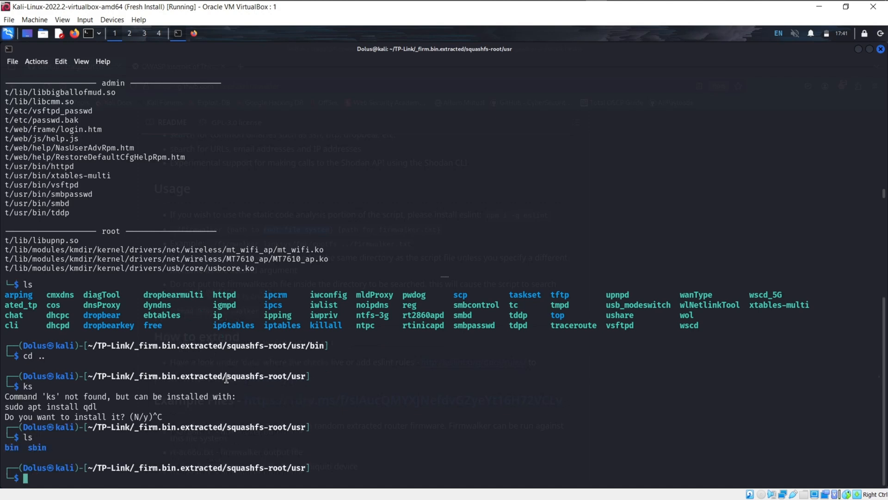
text(cd ..)
text(ls)
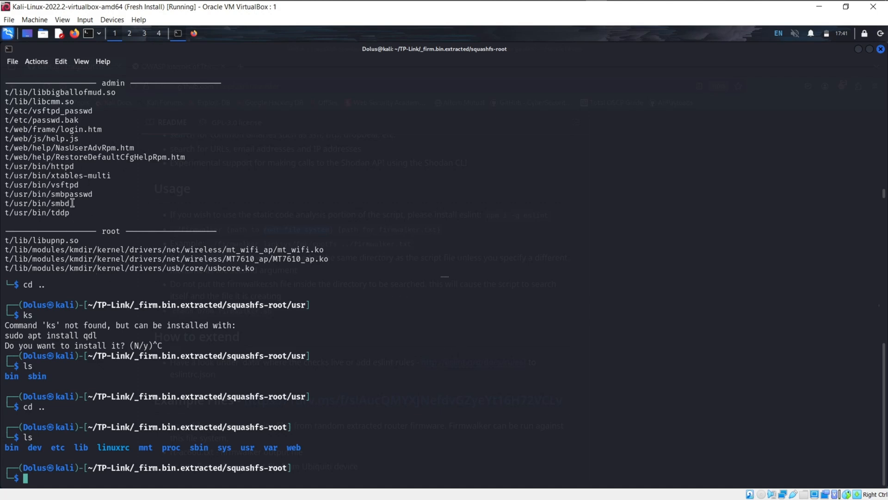
mouse_move(430, 420)
text(ls)
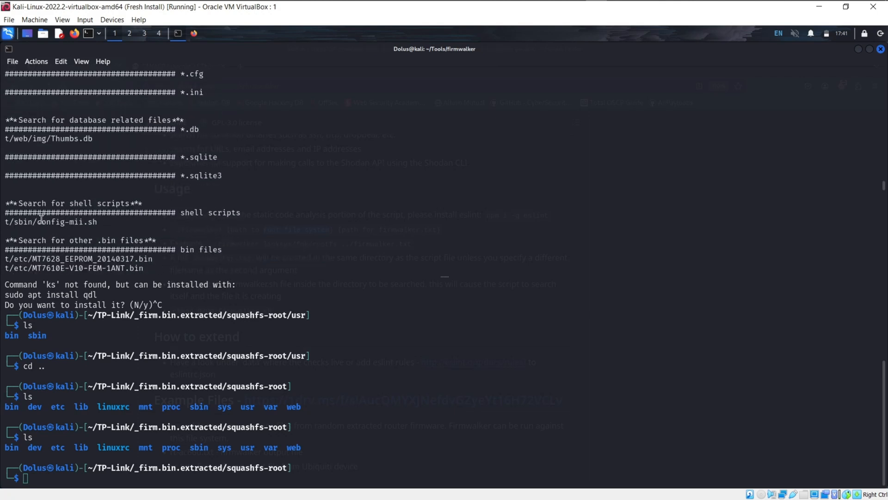
scroll(down, 3)
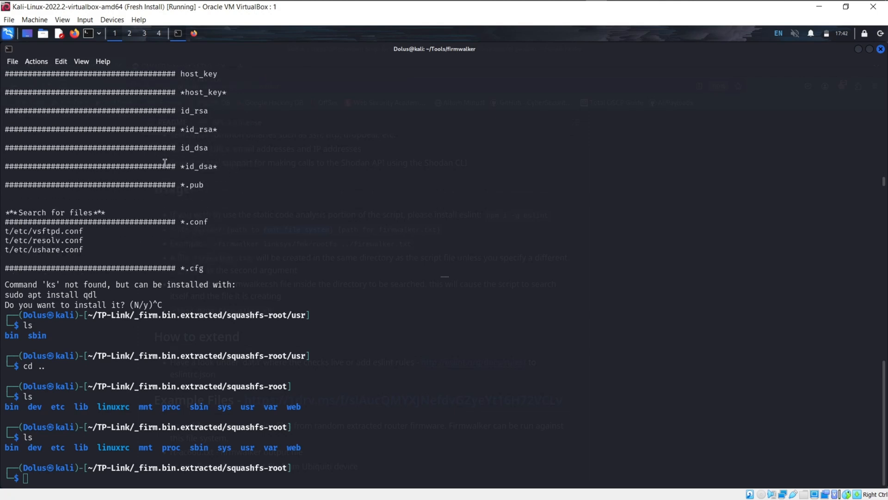
scroll(down, 3)
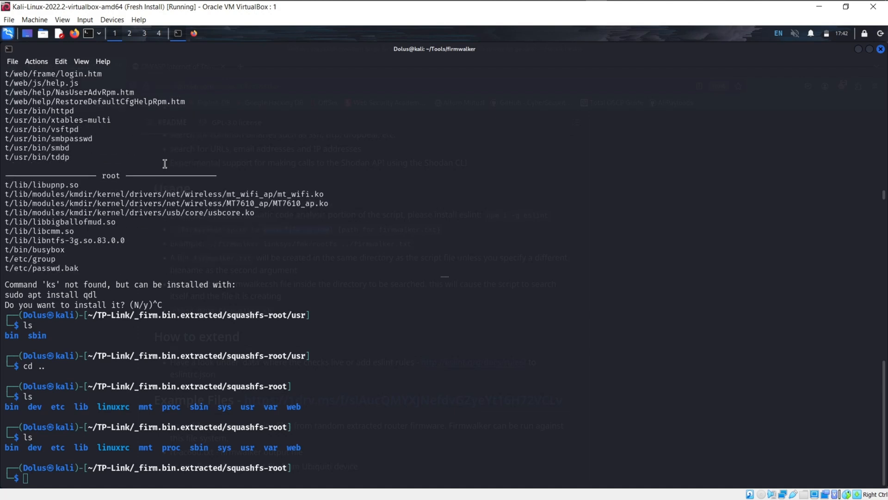
scroll(down, 3)
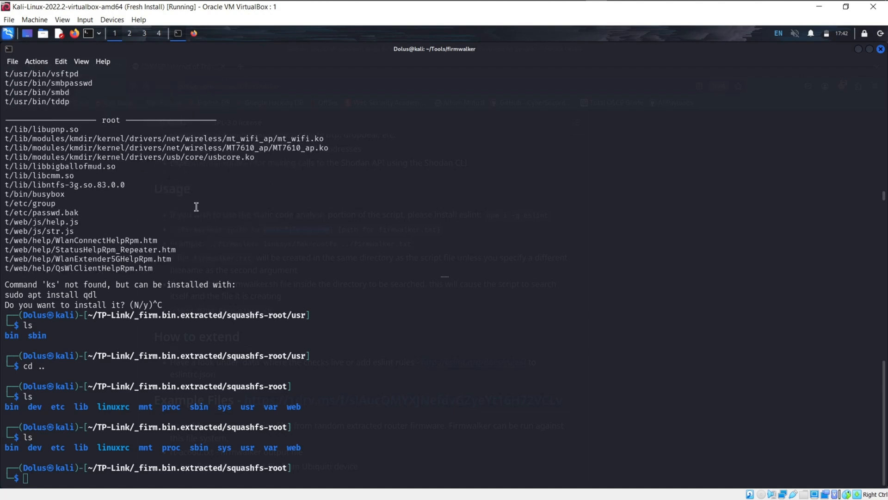